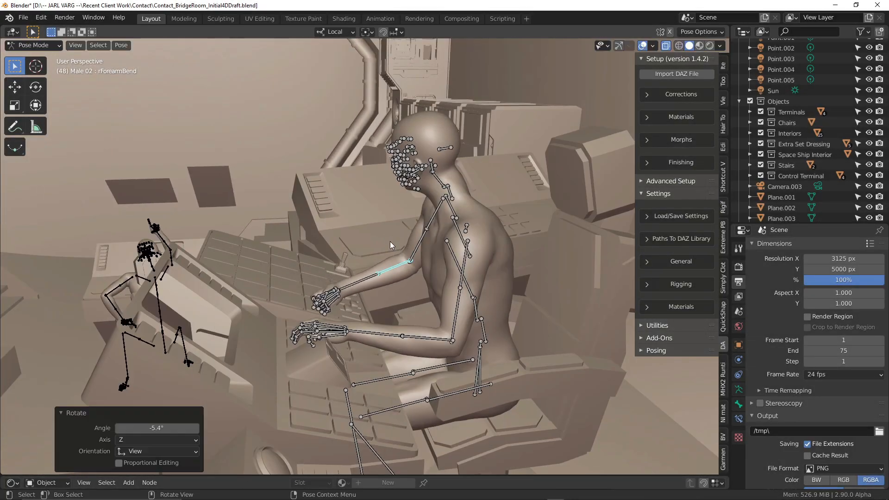
- Rotate the forearm and lower neck bones so the seated figure reaches the console
left_click_drag(390, 244, 510, 310)
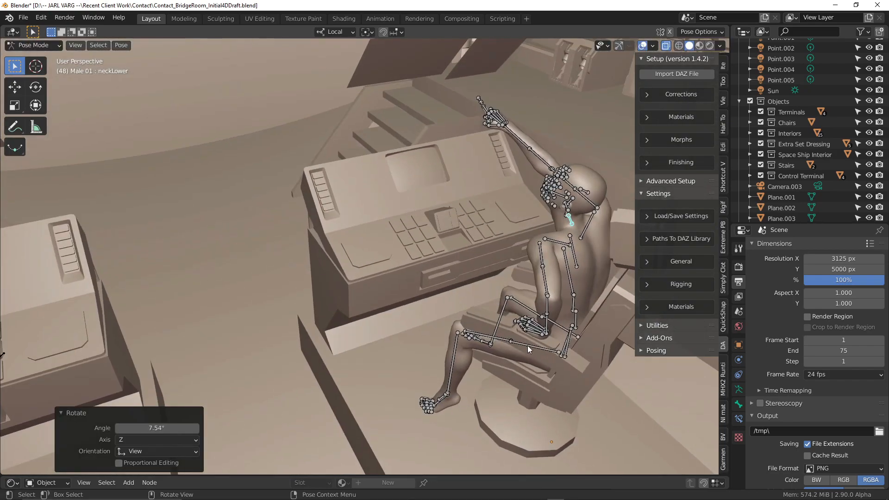
left_click_drag(527, 350, 454, 282)
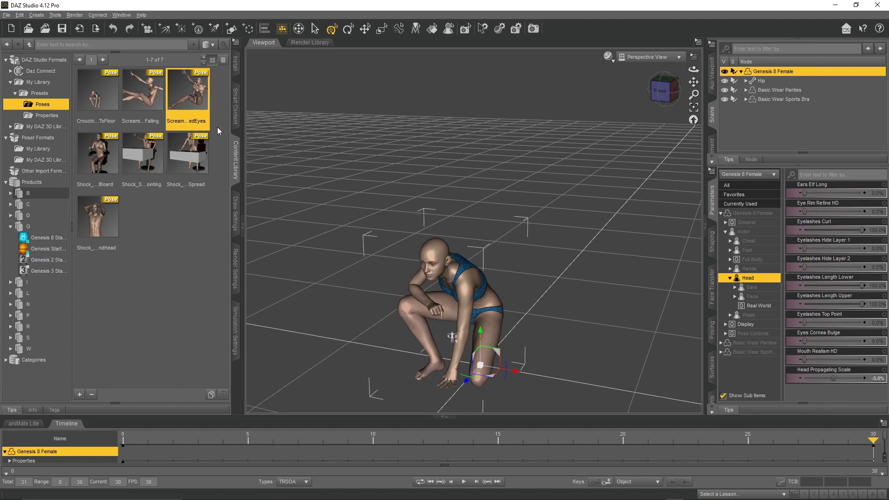
- Apply the crouching preset, then the screaming falling pose preset to Genesis 8 Female
double_click(143, 90)
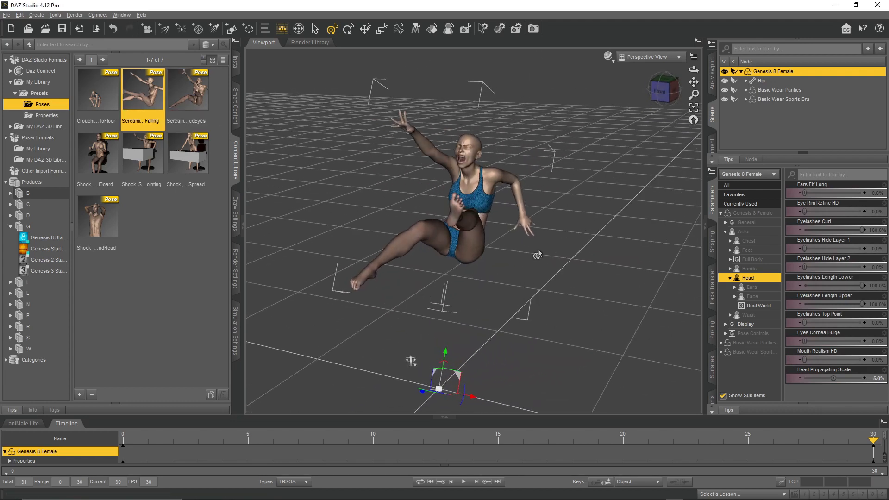
double_click(97, 89)
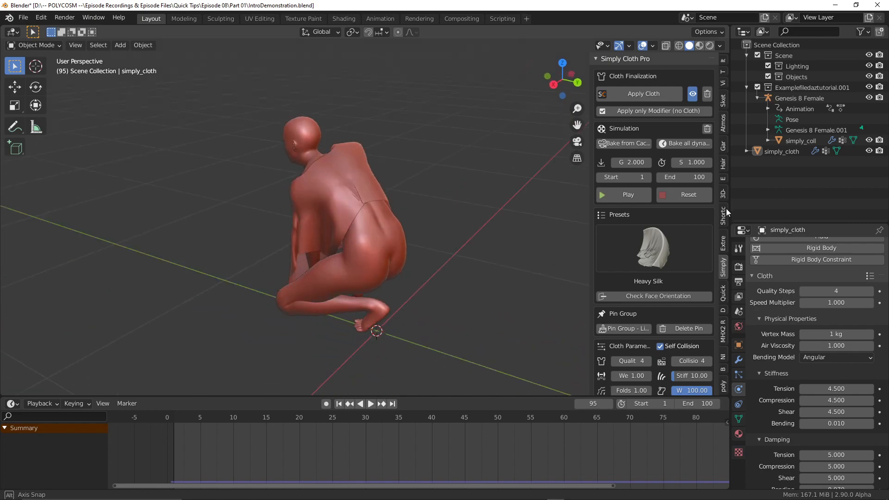
- Show the rendered character scene and select the Hue Saturation Value node
left_click_drag(374, 227, 489, 213)
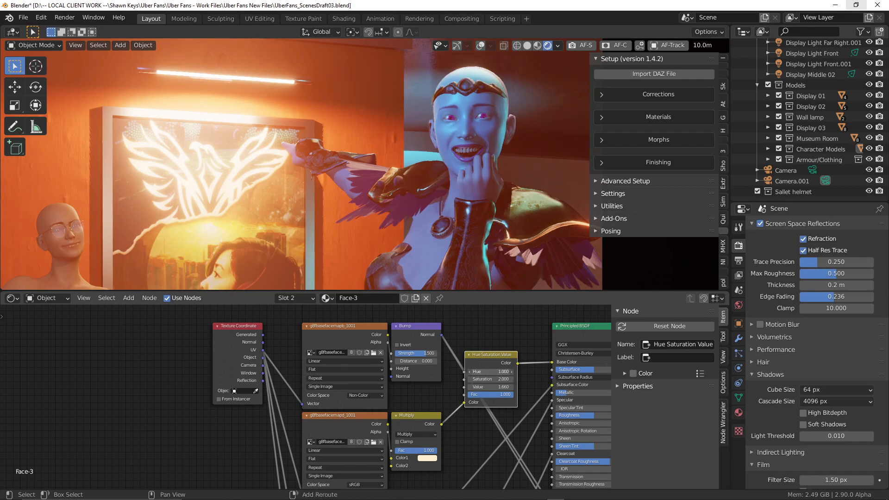
left_click(491, 371)
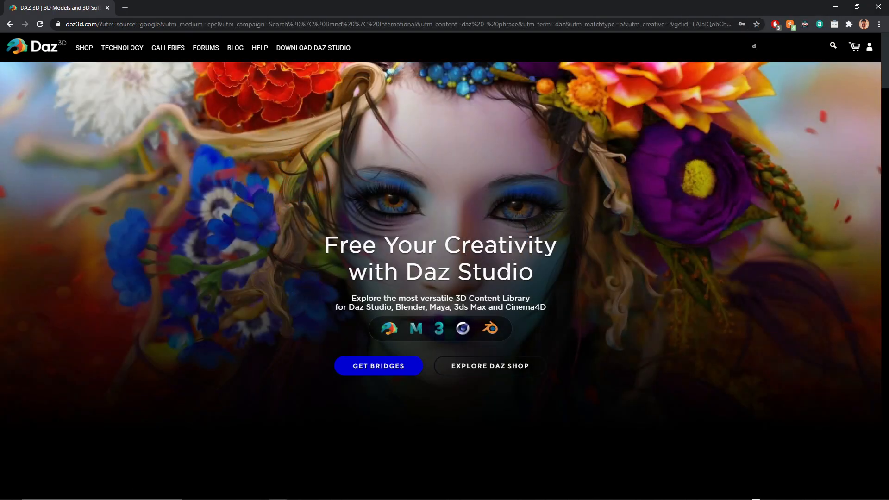
- Search the store for 'daz to blender' and open the free Daz to Blender Bridge listing
type("az to blende")
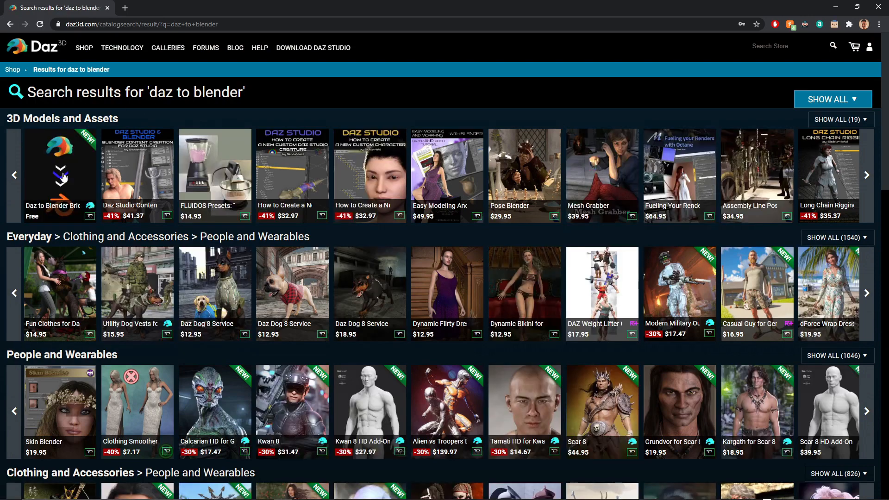
left_click(60, 165)
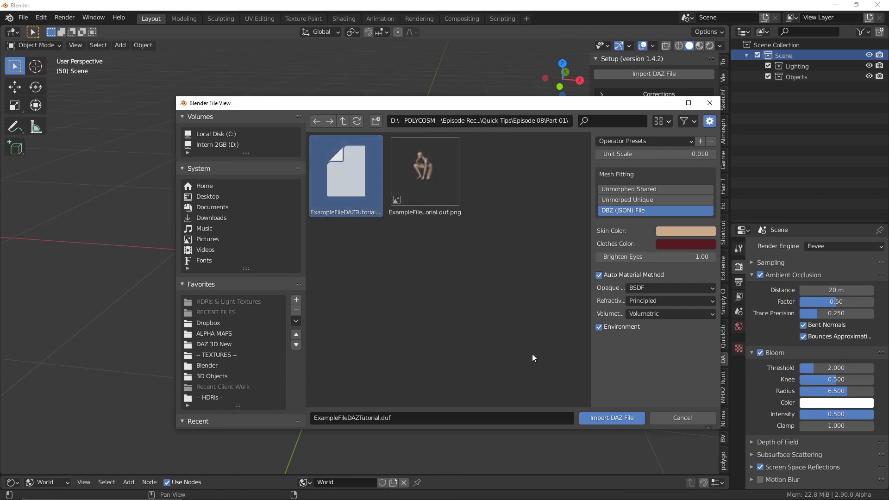
- Import ExampleFileDAZTutorial.duf, pause the Simply Cloth simulation, and rotate the upper neck bone
left_click(611, 418)
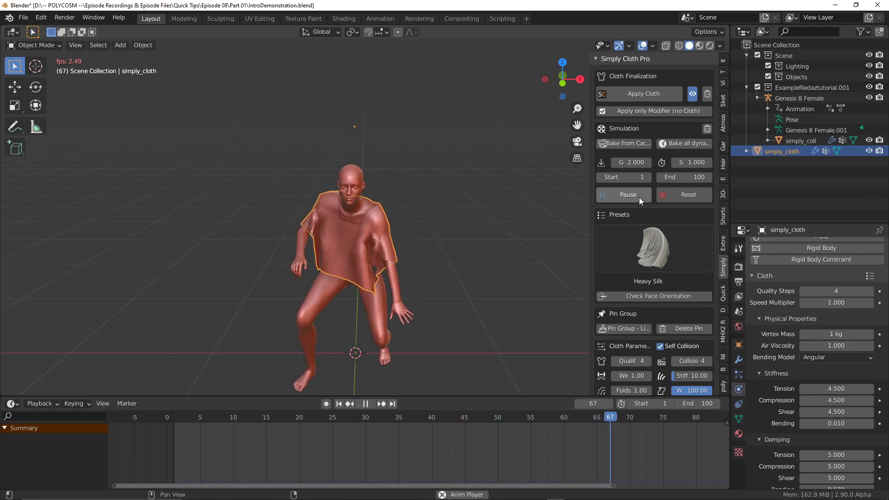
left_click(628, 194)
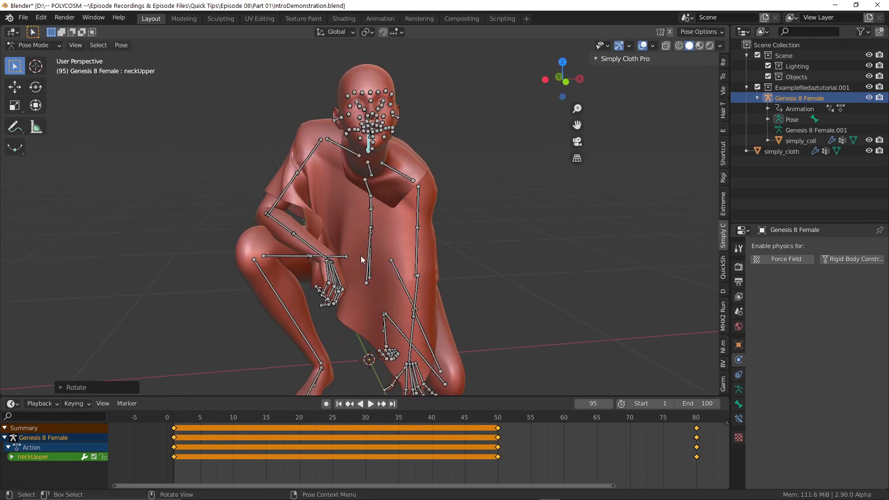
key("r")
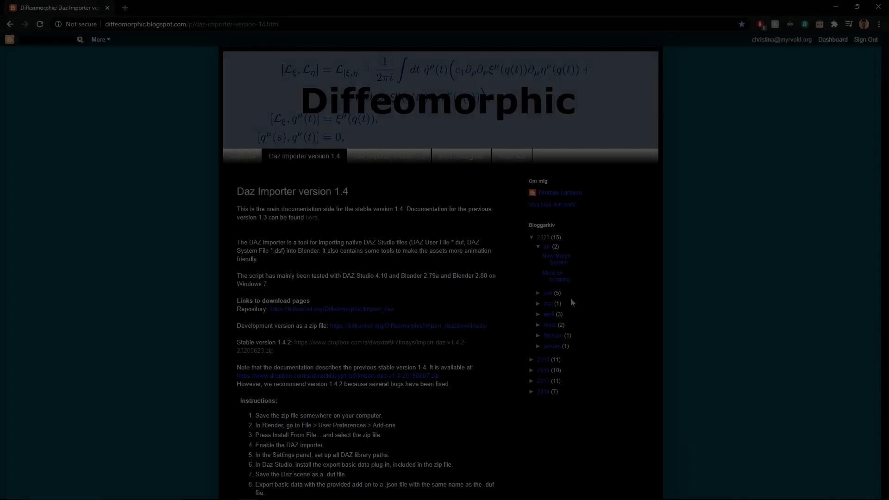
- Review the Frequently Asked Questions page, then return to the version 1.4 documentation
scroll("down", 3)
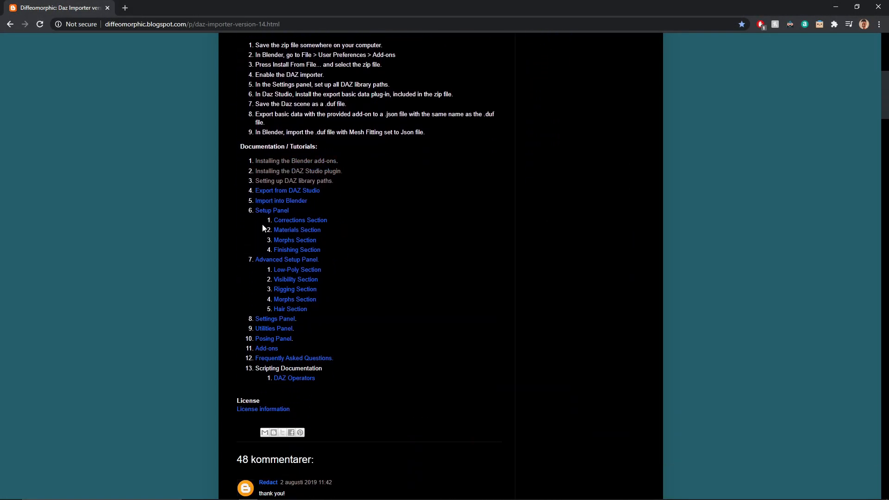
left_click(294, 357)
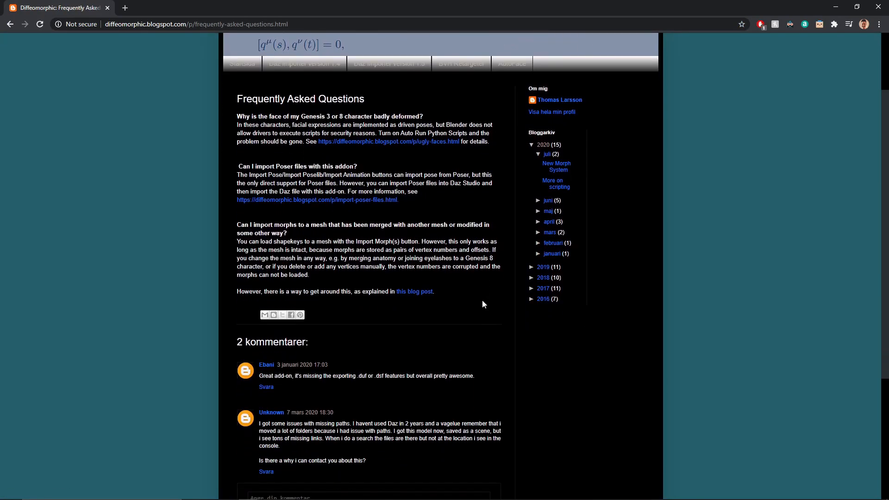
scroll("down", 3)
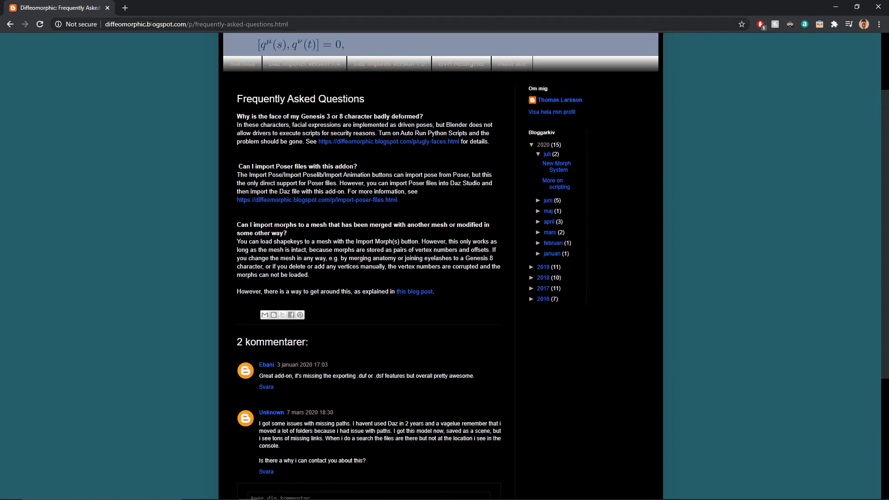
left_click(304, 64)
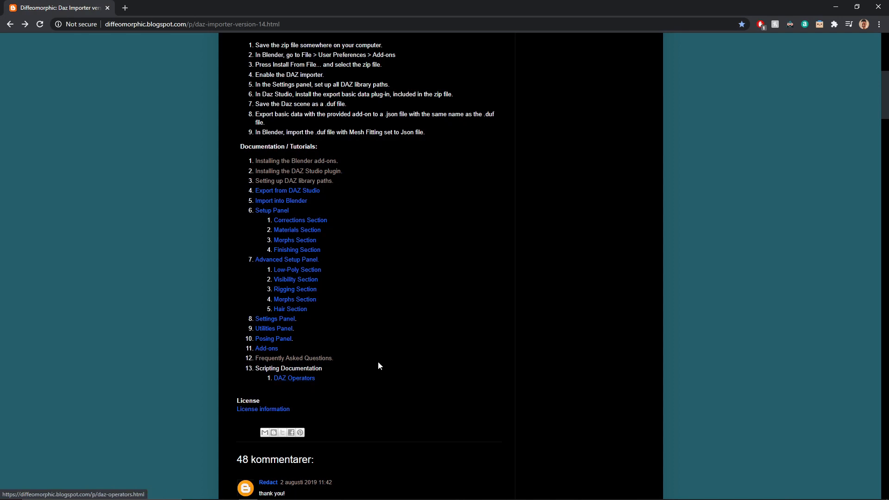
scroll("up", 3)
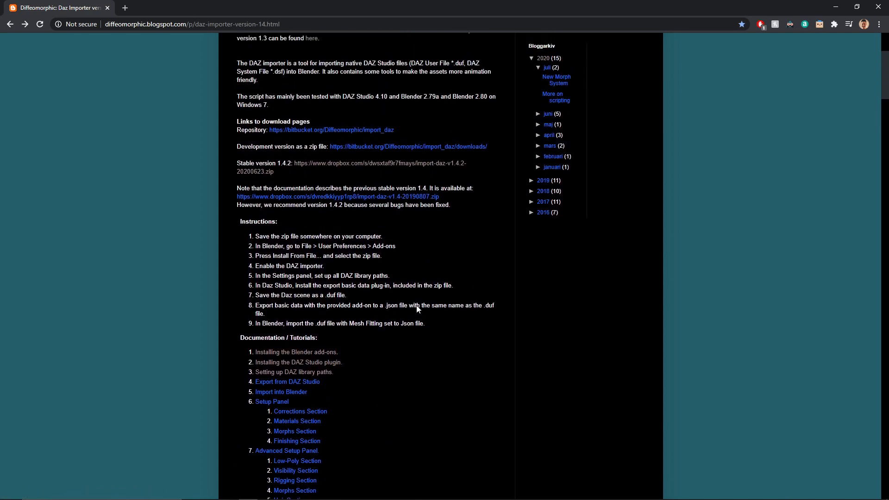
scroll("down", 3)
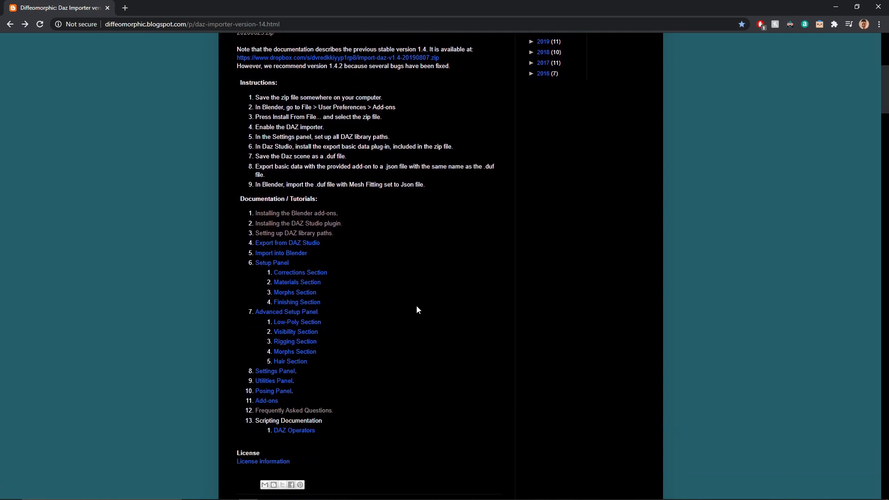
scroll("down", 3)
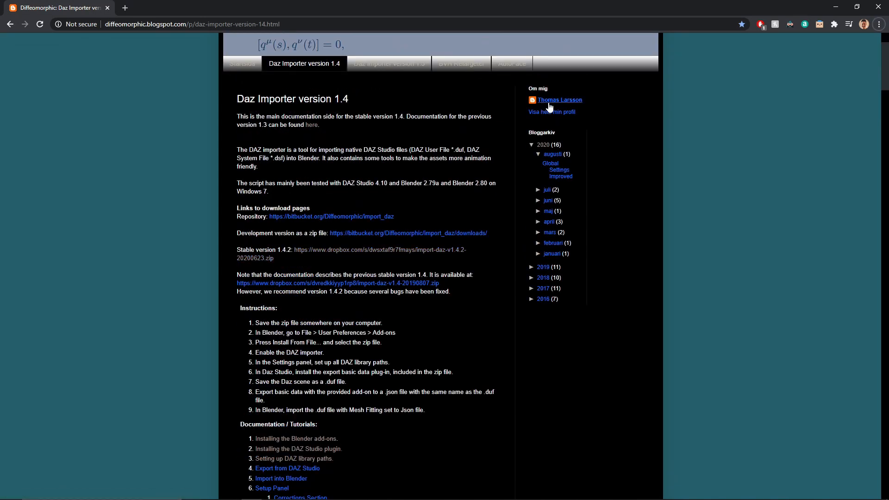
mouse_move(501, 314)
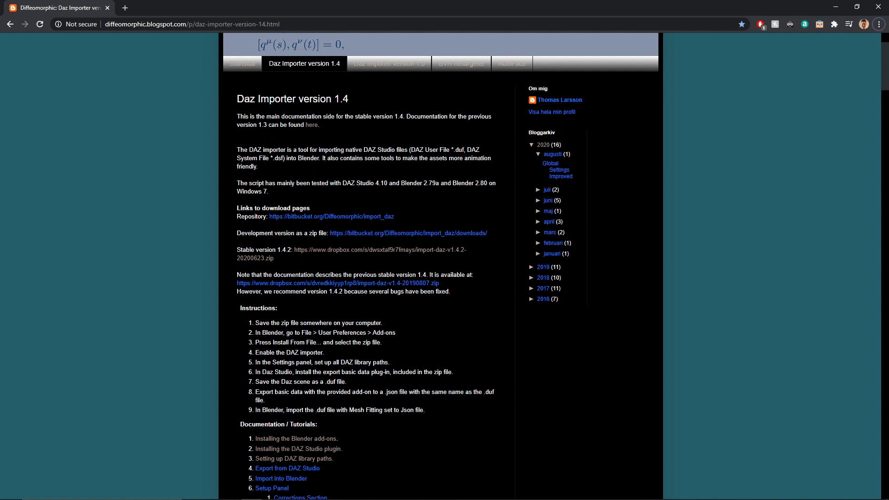
mouse_move(294, 260)
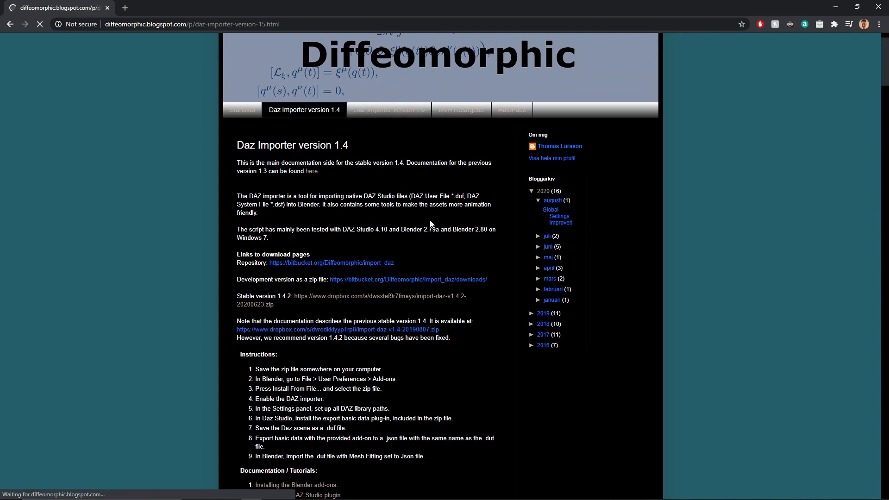
- Check the 1.5 documentation, then download the stable version 1.4.2 importer zip from Dropbox
left_click(389, 109)
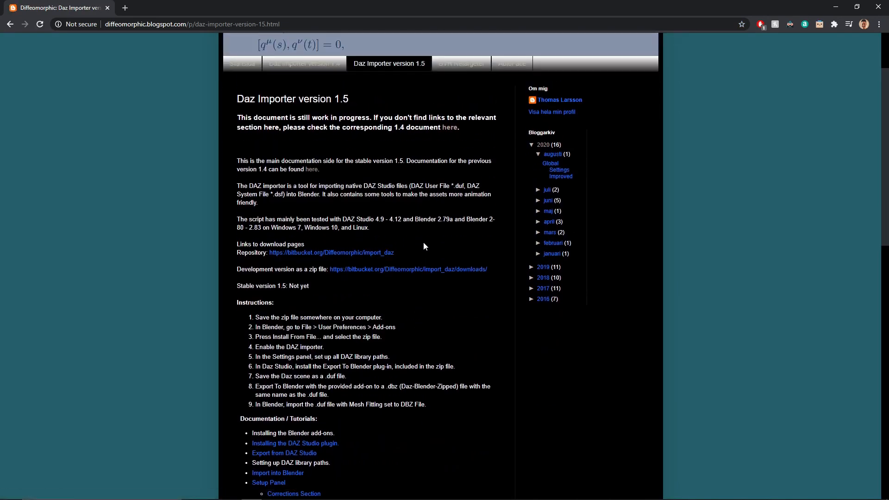
mouse_move(382, 235)
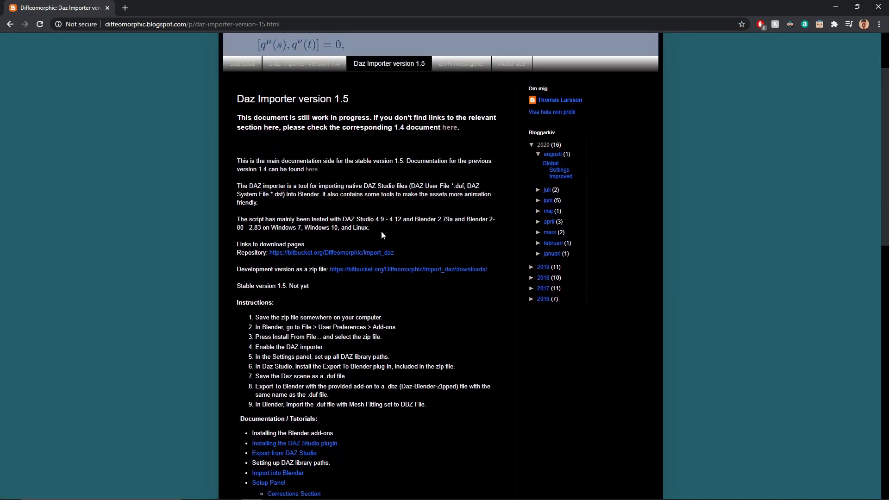
left_click(305, 64)
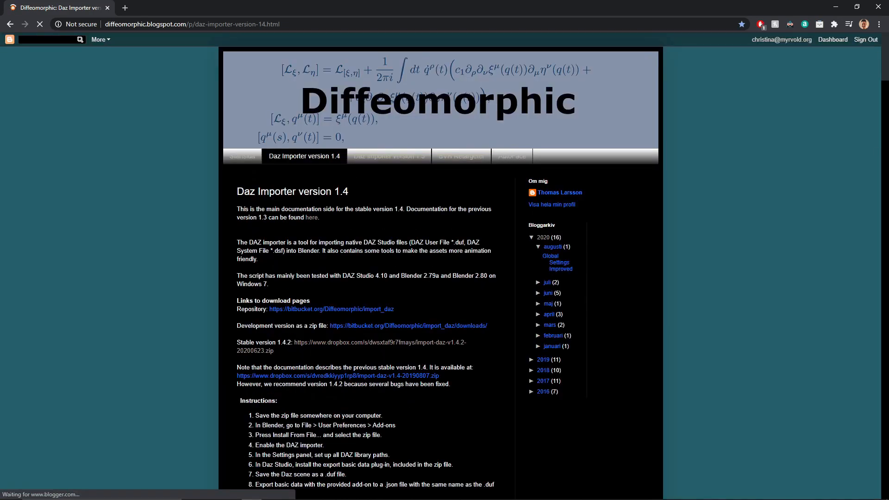
scroll("down", 3)
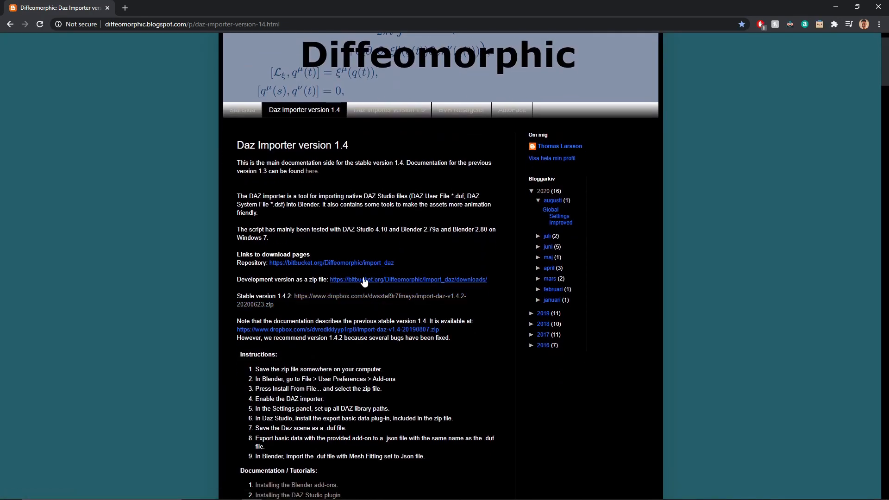
mouse_move(380, 329)
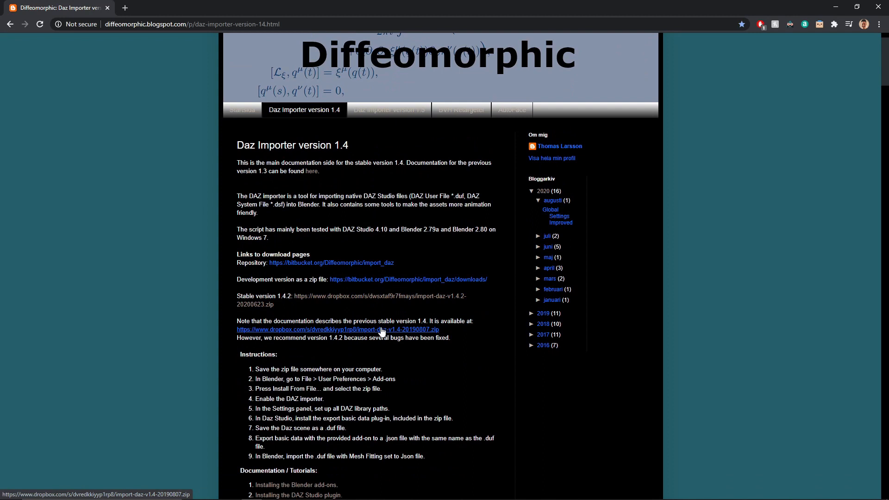
mouse_move(390, 316)
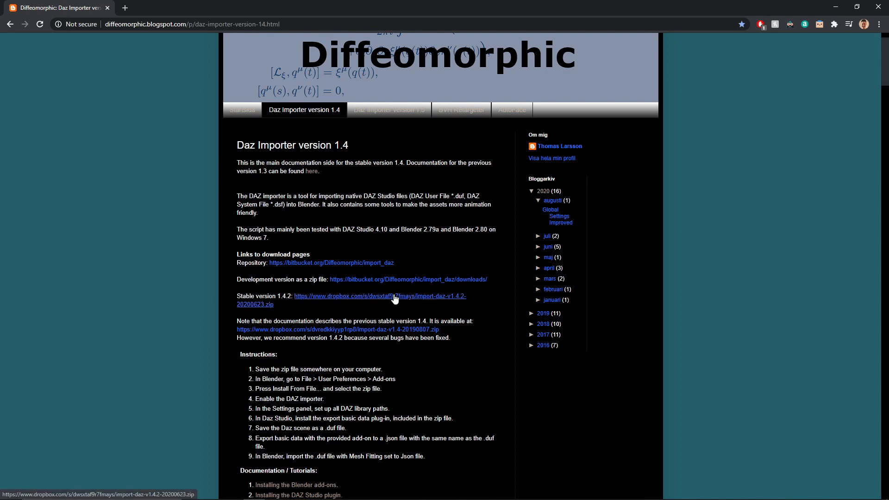
left_click(379, 296)
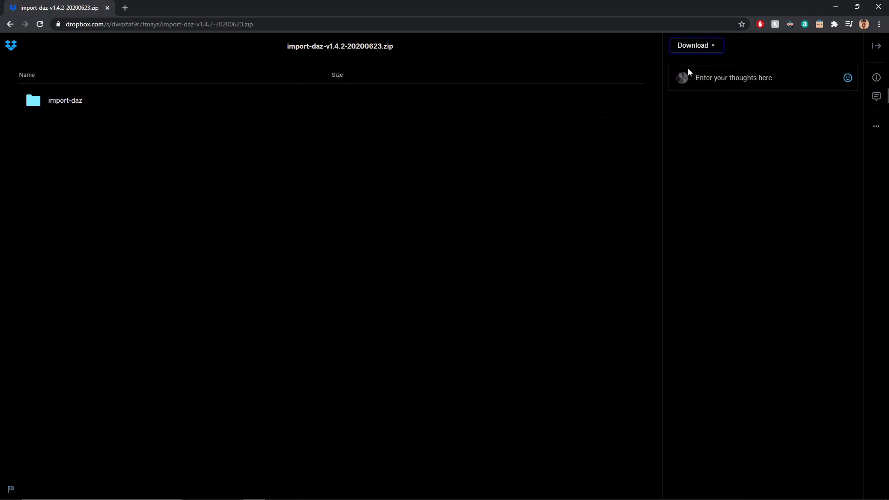
left_click(692, 44)
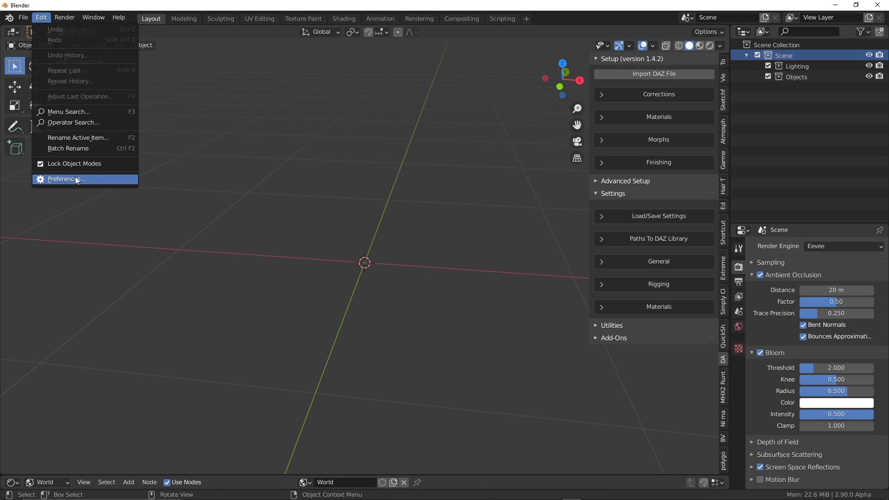
- Install the downloaded import-daz zip as an add-on via Preferences
left_click(65, 179)
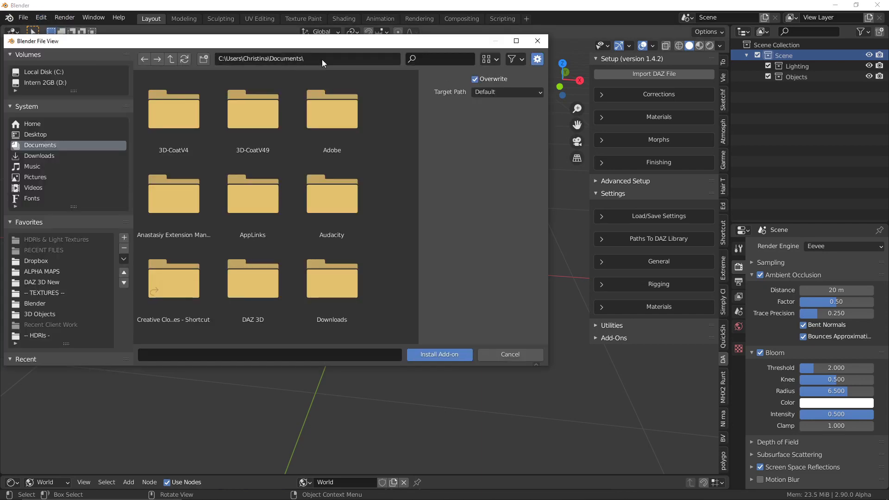
left_click(34, 304)
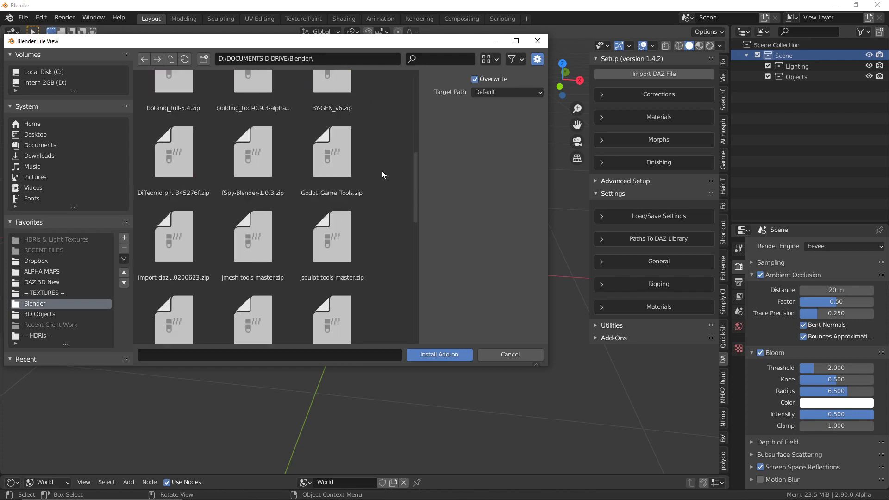
left_click(173, 150)
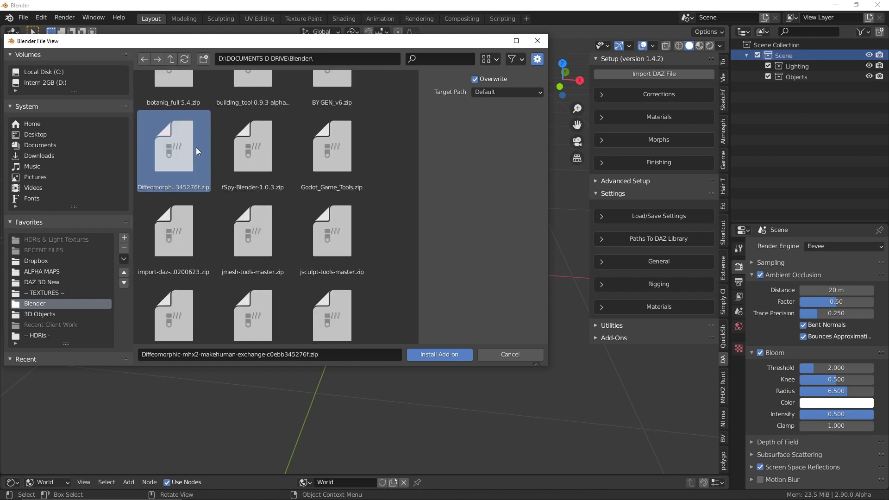
left_click(440, 354)
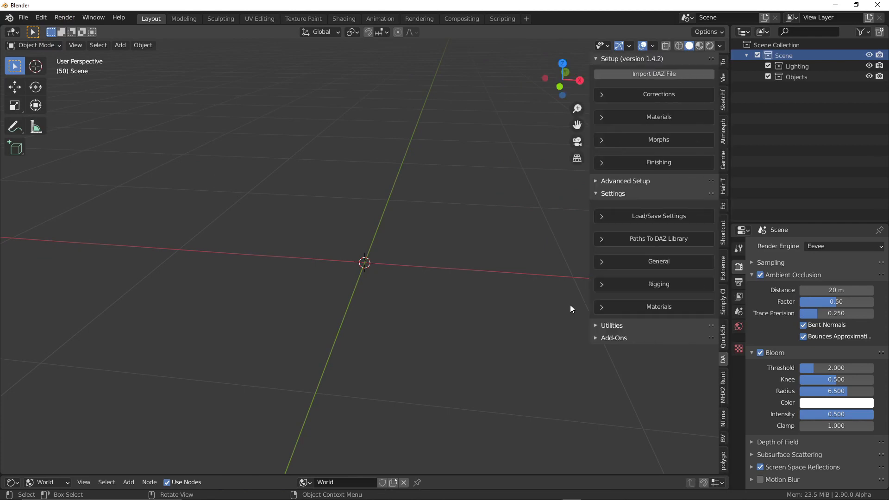
- Expand the Paths To DAZ Library and Load/Save Settings sections of the DAZ panel
left_click(658, 239)
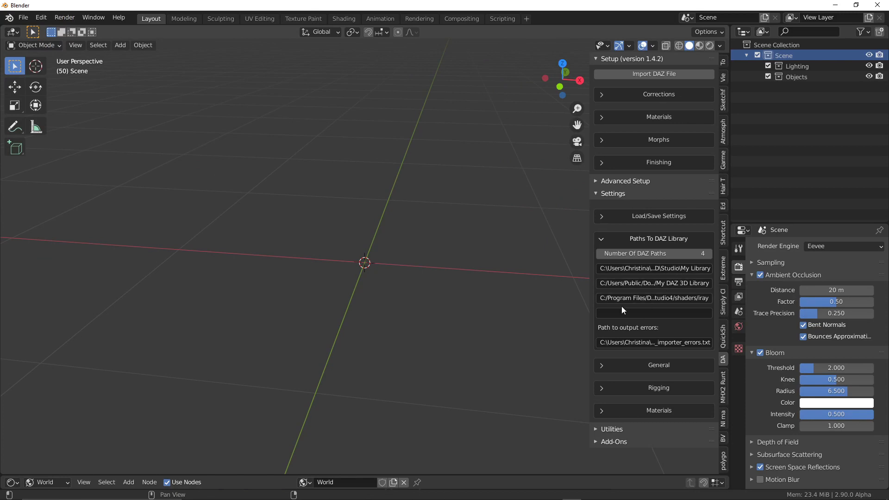
mouse_move(606, 289)
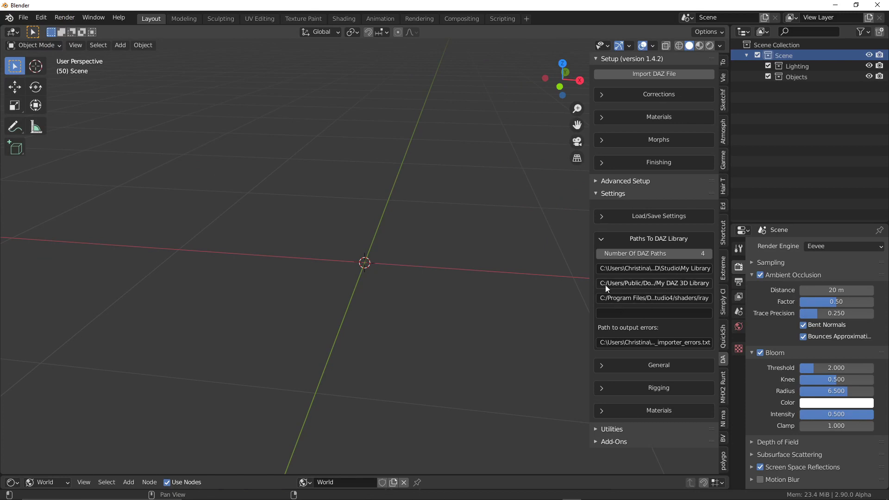
mouse_move(621, 311)
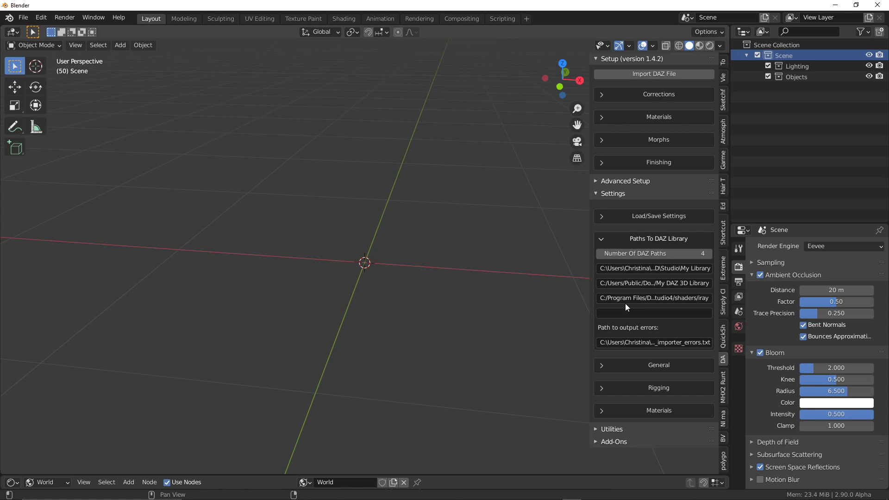
left_click(653, 268)
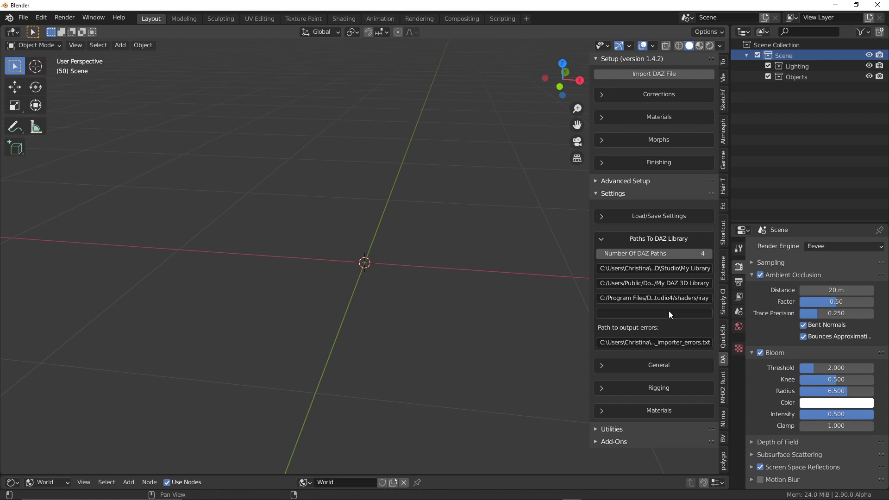
left_click(653, 216)
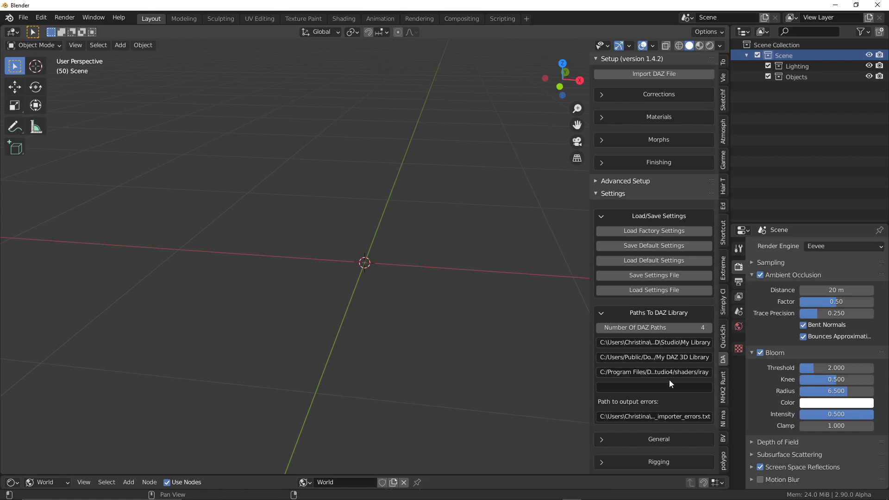
mouse_move(654, 387)
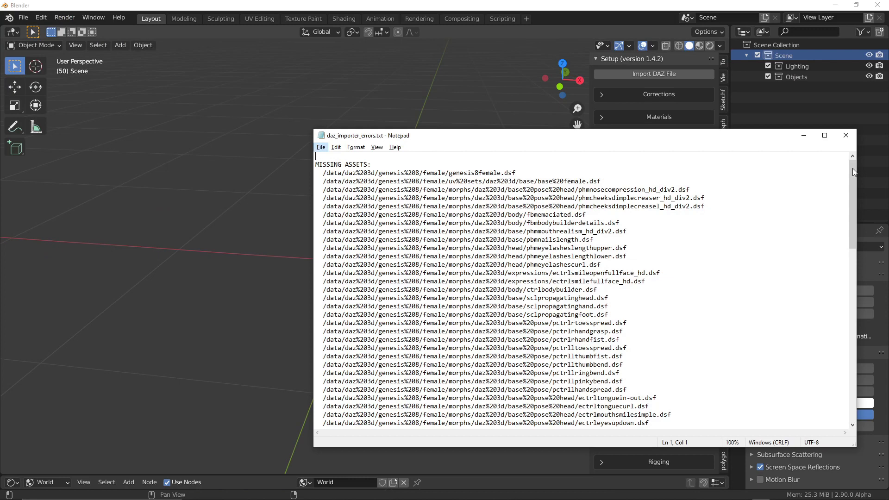
scroll("down", 3)
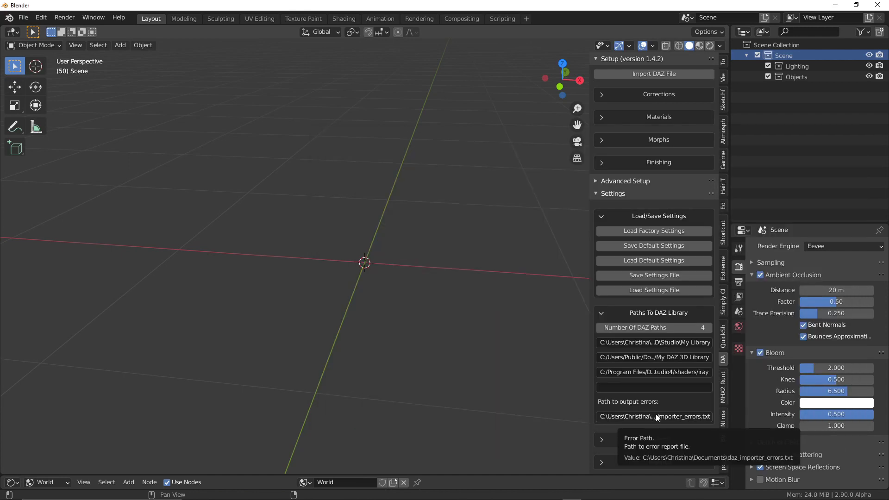
- Load the DAZ library paths from the saved .json settings file
left_click(654, 290)
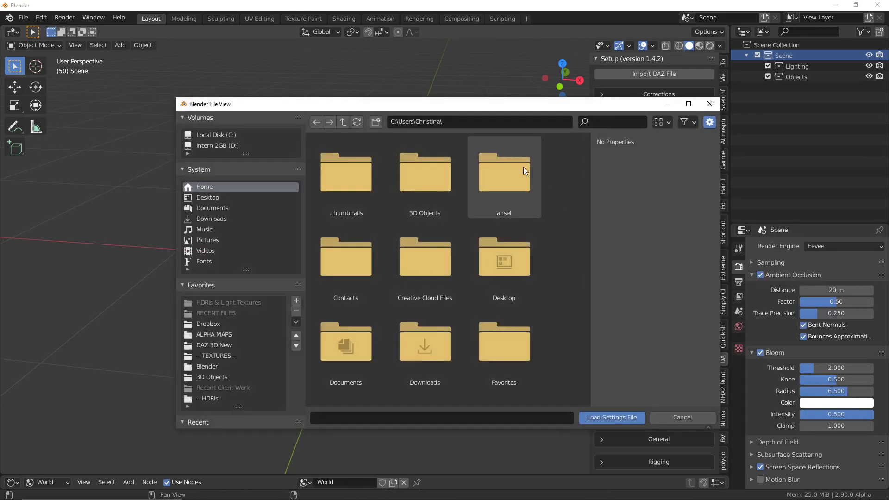
left_click(207, 367)
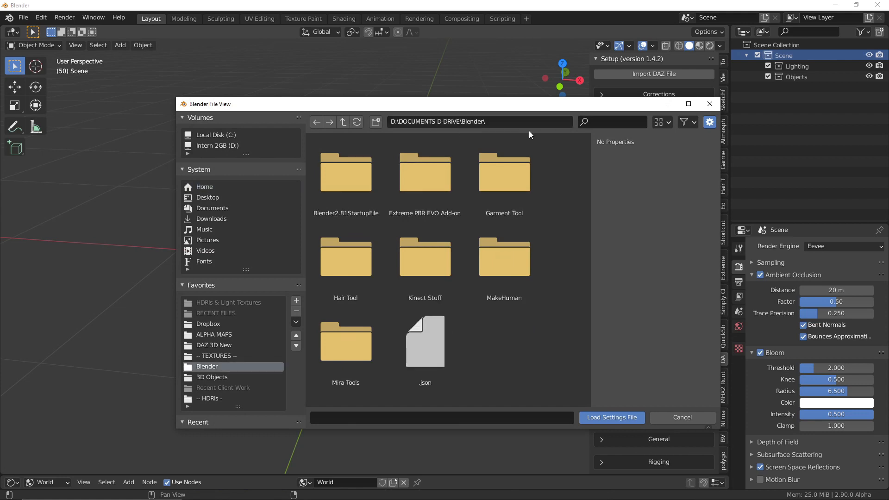
left_click(424, 343)
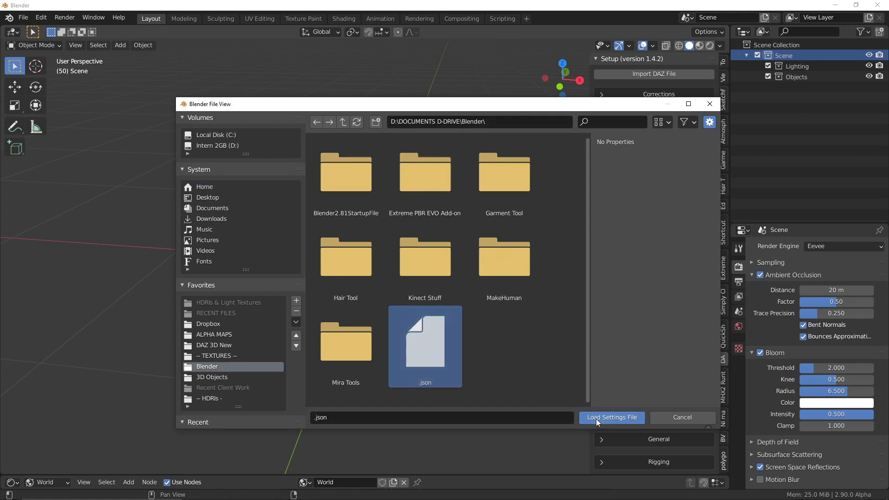
left_click(611, 418)
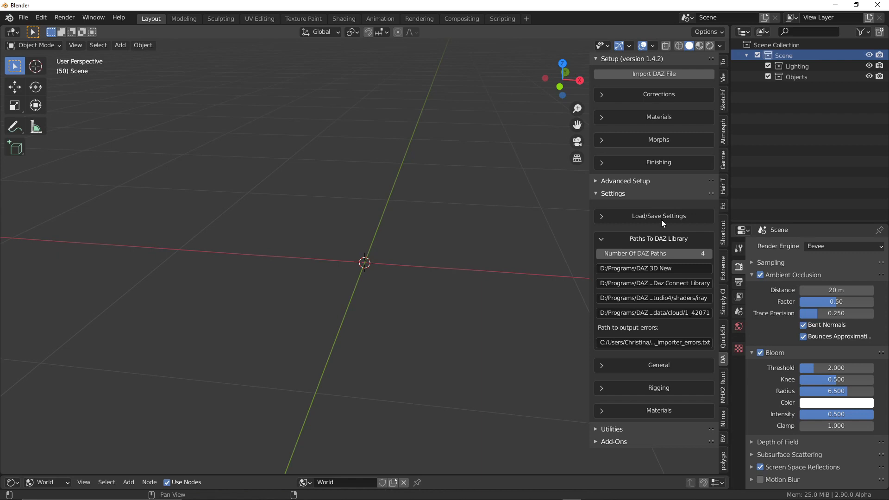
- Save the settings as SavedSettings_DazImporter and store them in the startup file
left_click(658, 216)
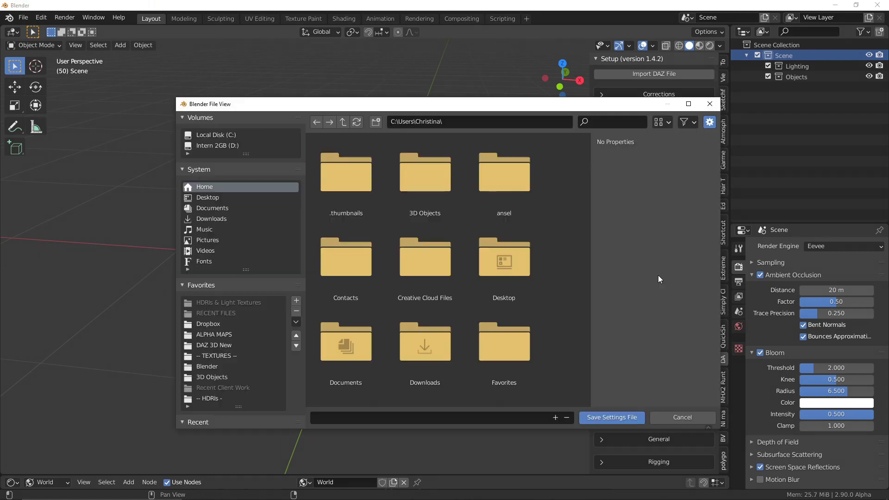
type("SavedSettings_DazImporter")
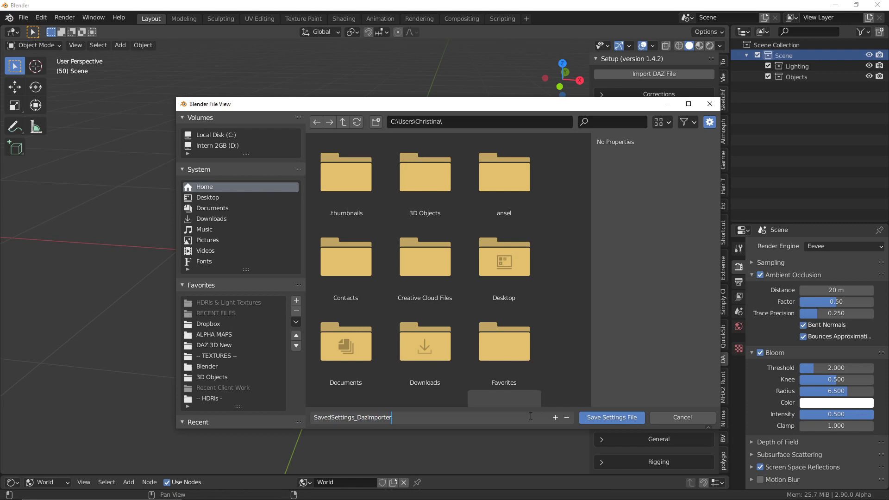
left_click(23, 17)
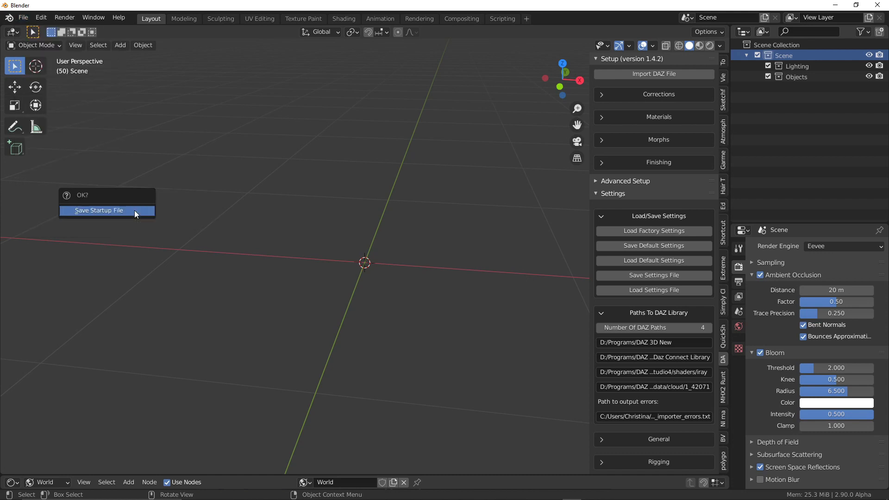
left_click(99, 210)
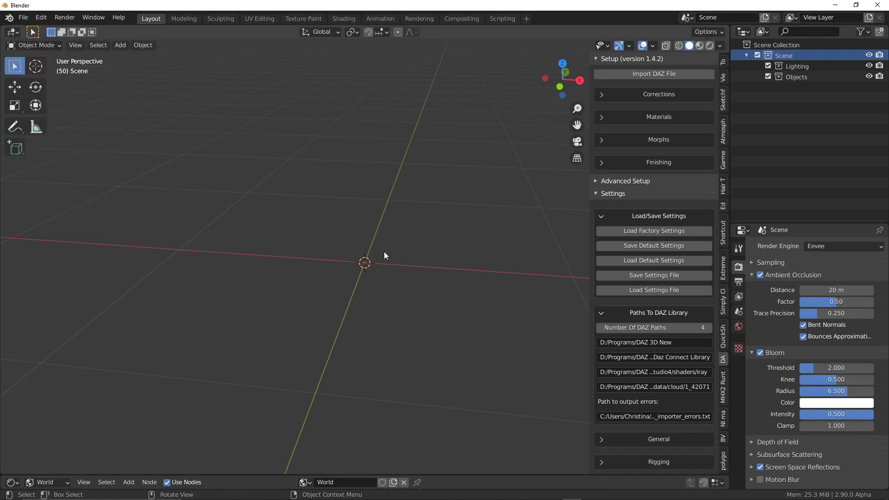
mouse_move(521, 412)
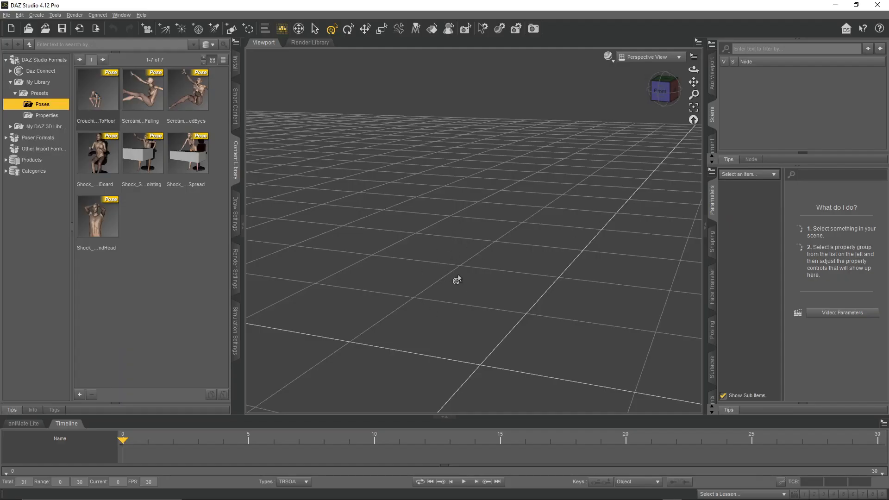
- Find export_to_blender.dsa in the zip's to_daz_studio folder, then return to DAZ Studio
key("alt+tab")
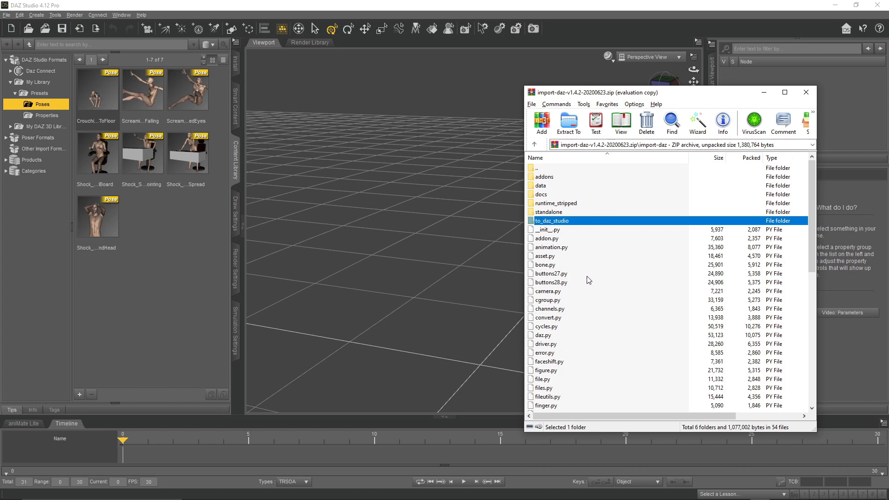
double_click(552, 221)
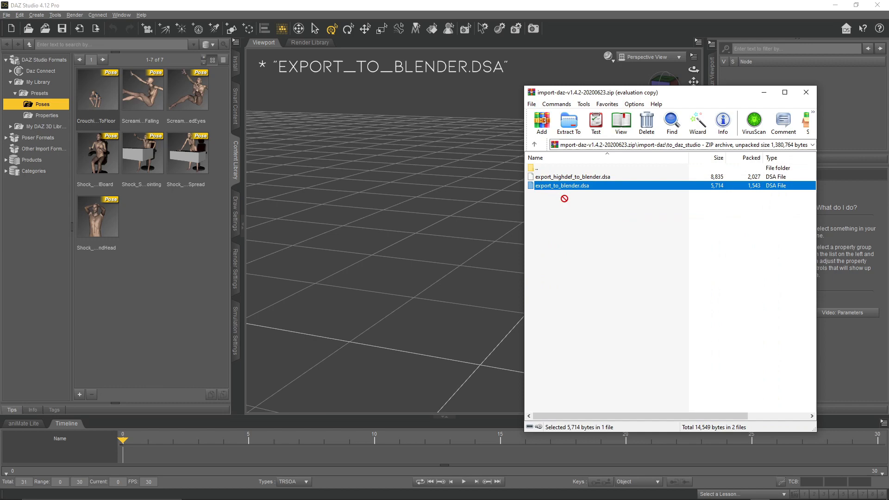
key("alt+tab")
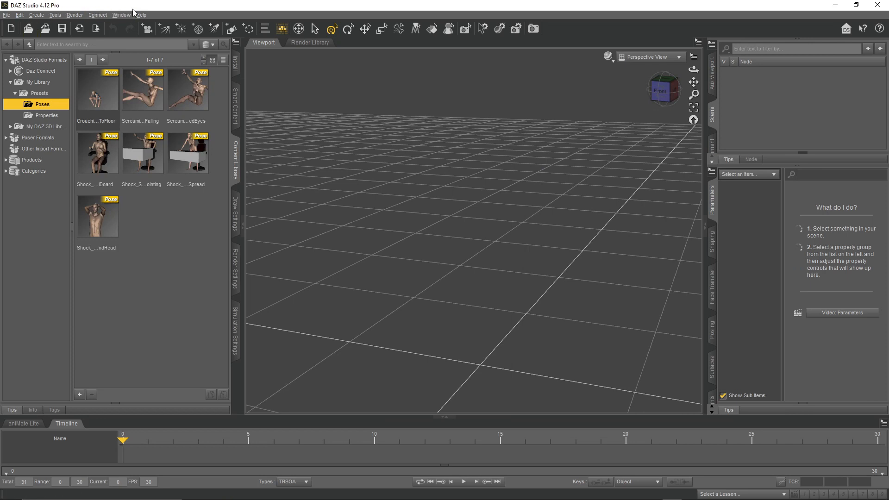
- Create a new custom action under Workspace > Customize with Menu Text 'Export Basic Data'
left_click(121, 15)
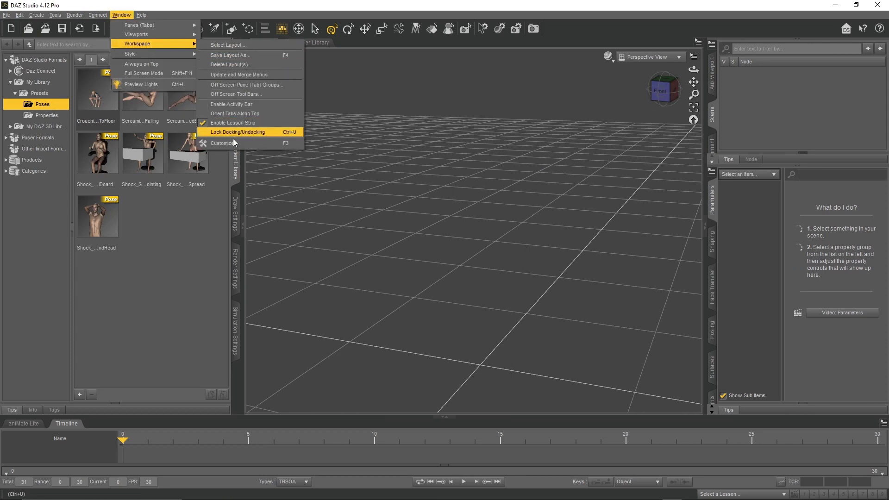
left_click(221, 143)
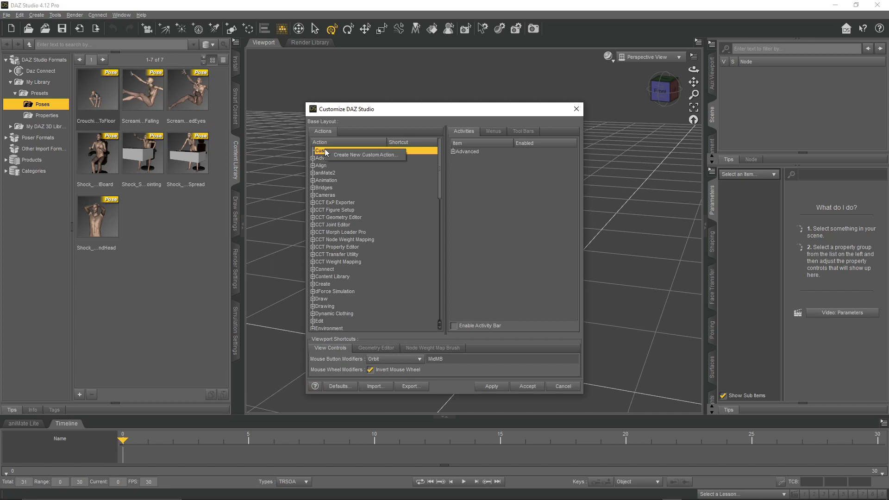
left_click(367, 155)
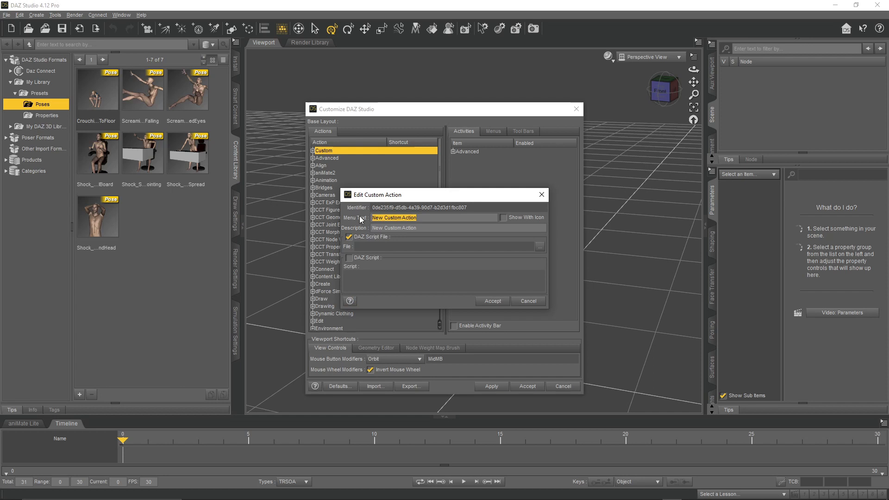
type("Export Basic Data")
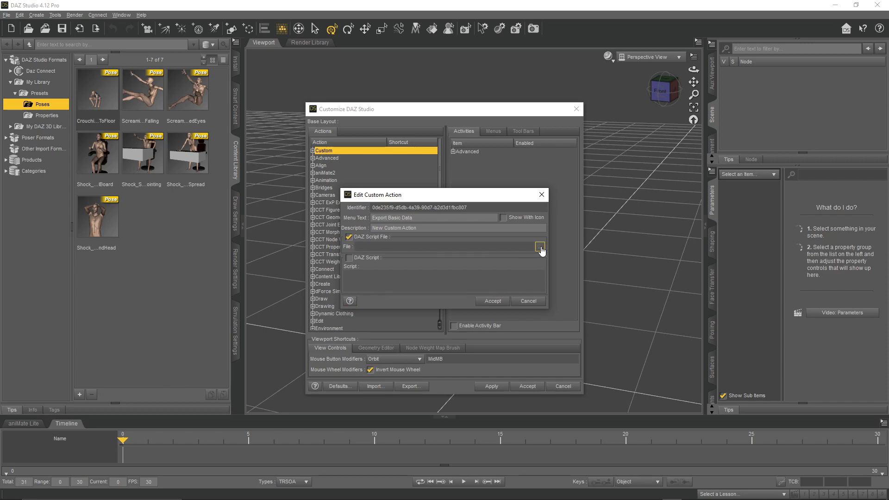
- Link the action to the export_to_blender.dsa script and confirm
left_click(540, 245)
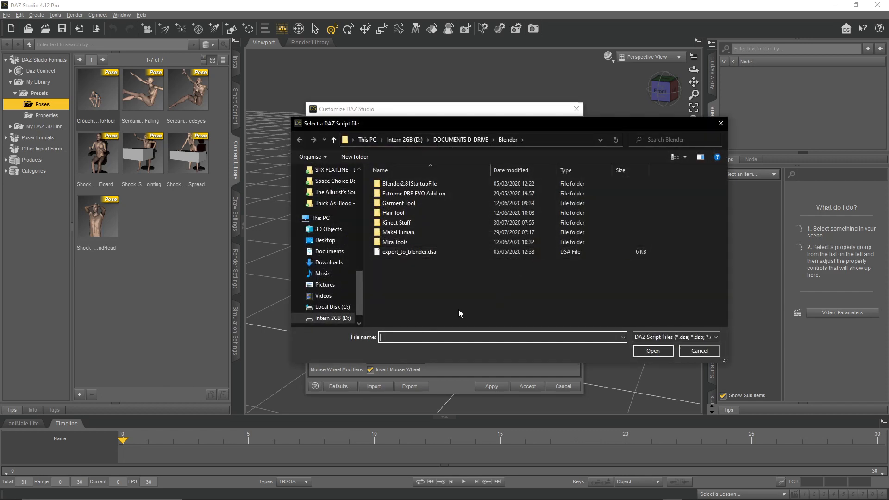
left_click(409, 251)
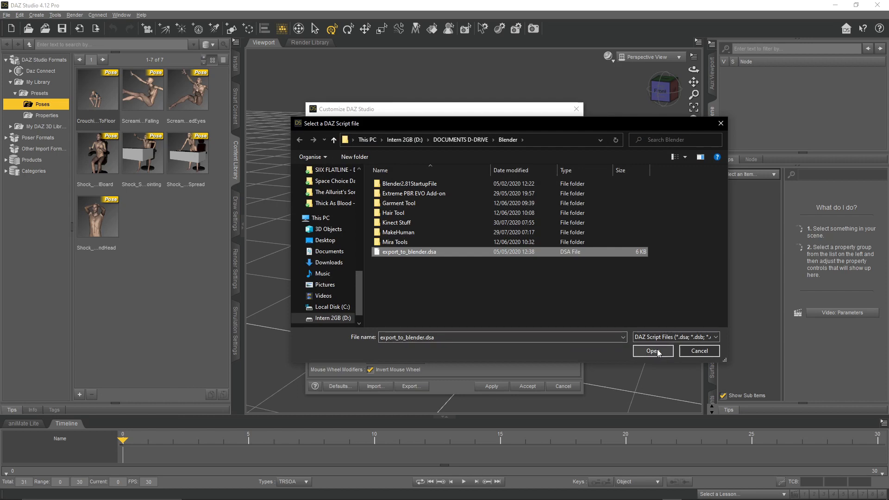
left_click(653, 351)
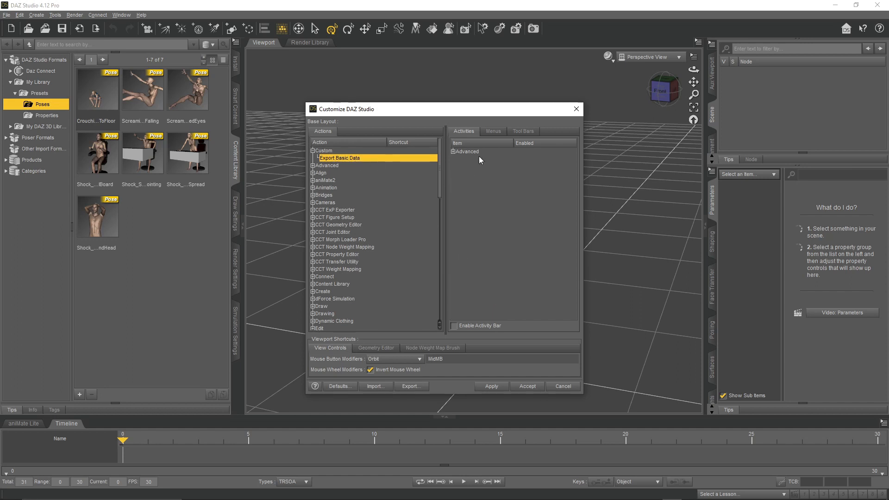
- Place Export Basic Data in the File menu below Export, accept, and check the File menu
left_click(492, 131)
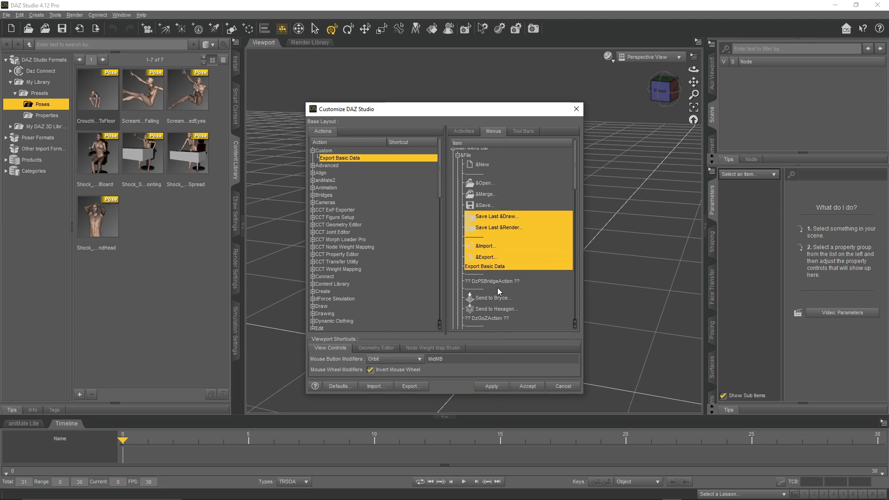
mouse_move(498, 396)
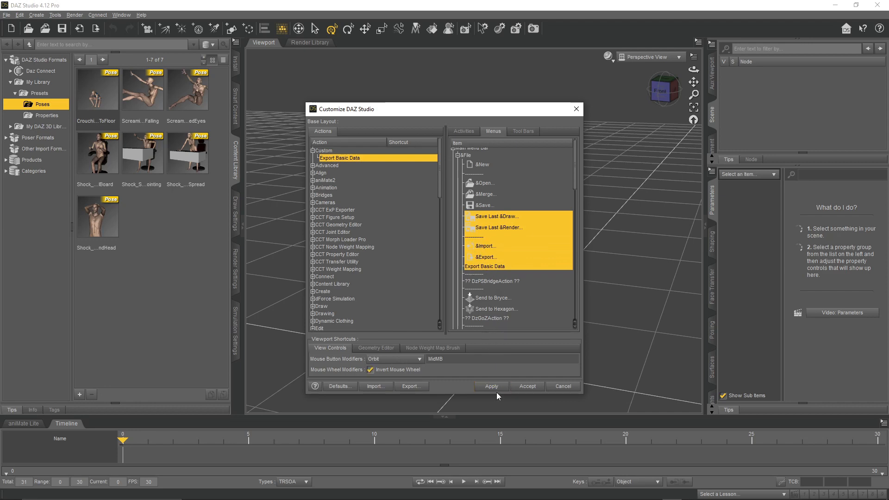
left_click(526, 386)
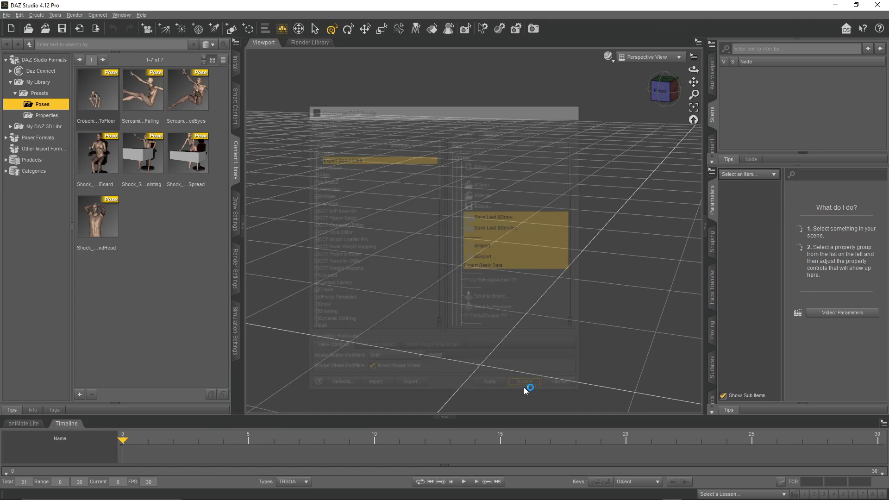
left_click(7, 14)
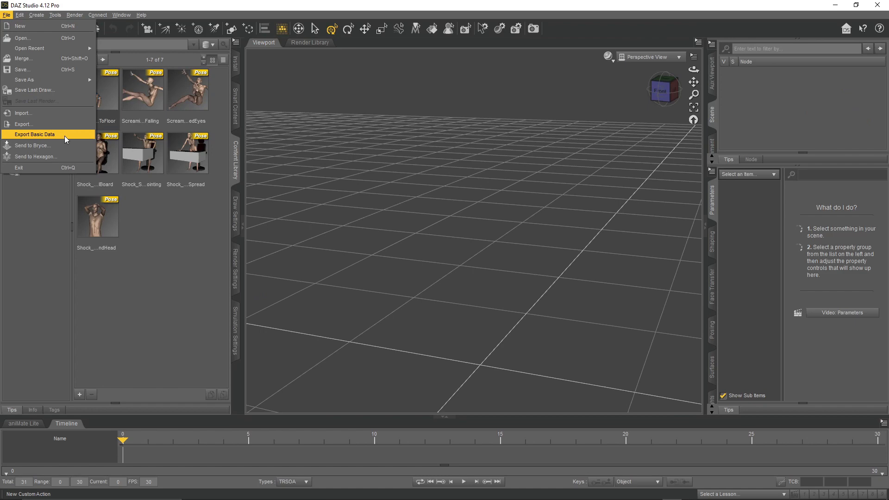
left_click(35, 135)
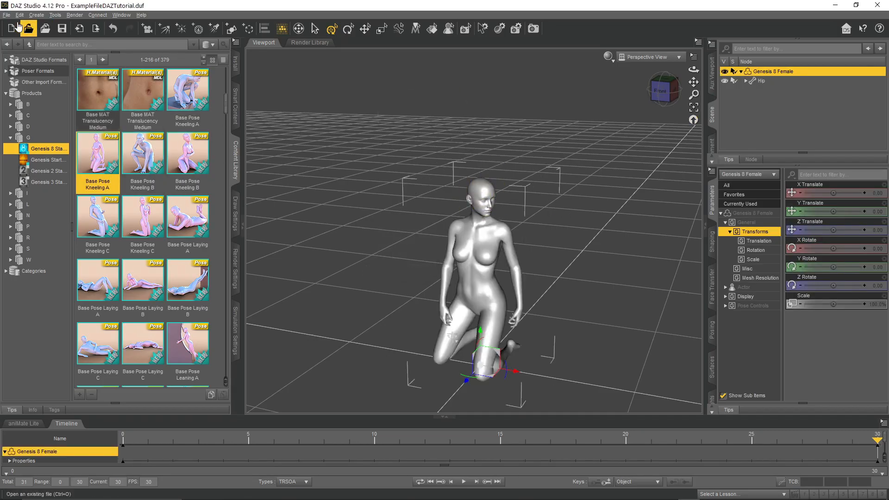
- Save the kneeling figure scene as ExampleFileDAZTutorial02.duf
left_click(6, 15)
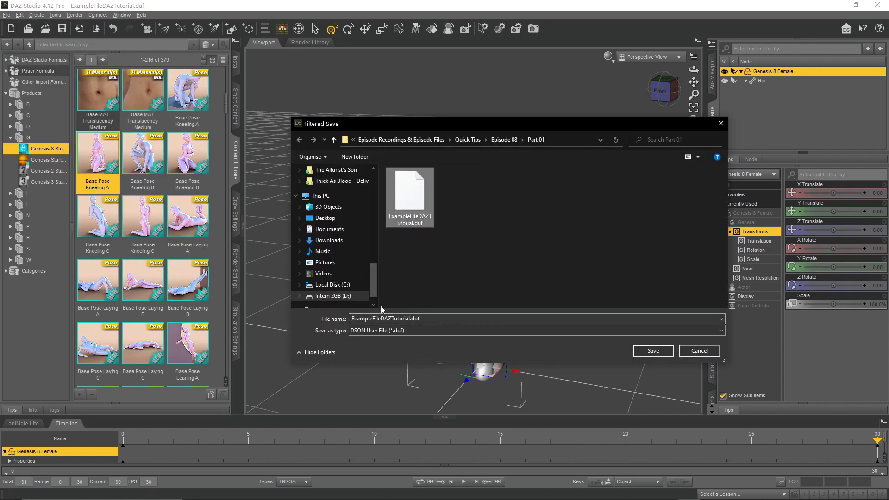
left_click(653, 350)
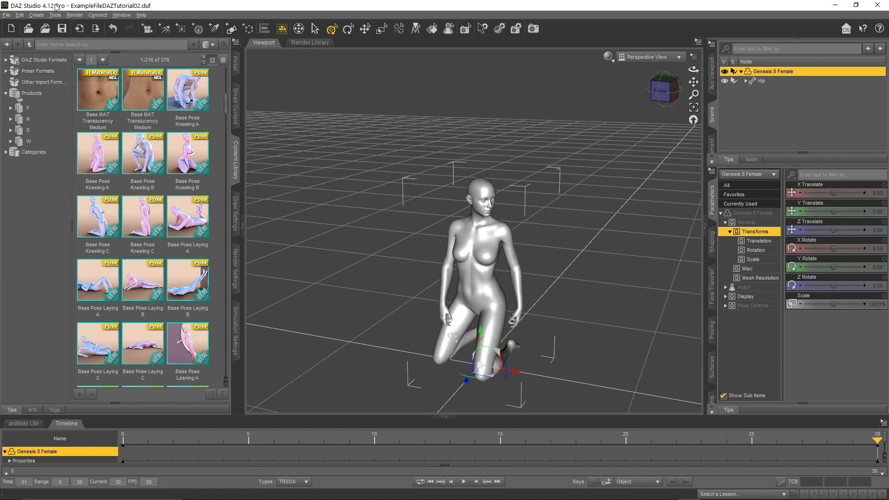
- Export the scene's basic data as ExampleFileDAZTutorial02.dbz via Export Basic Data
left_click(6, 15)
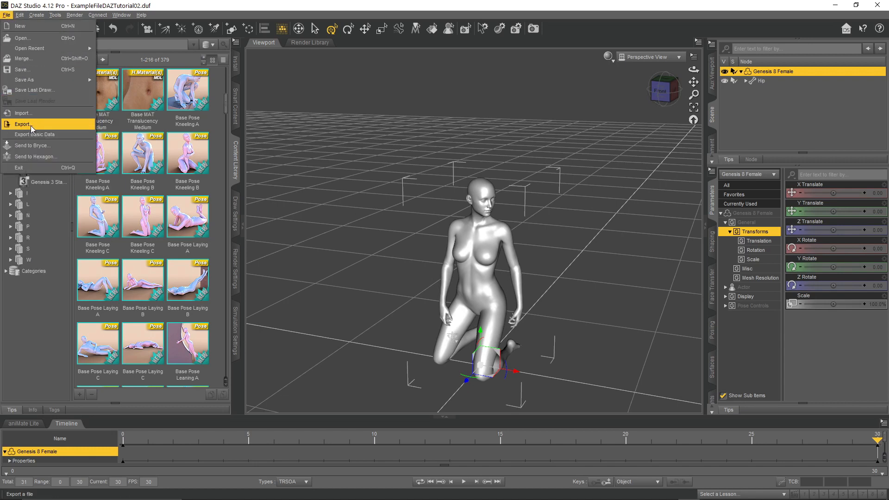
left_click(24, 124)
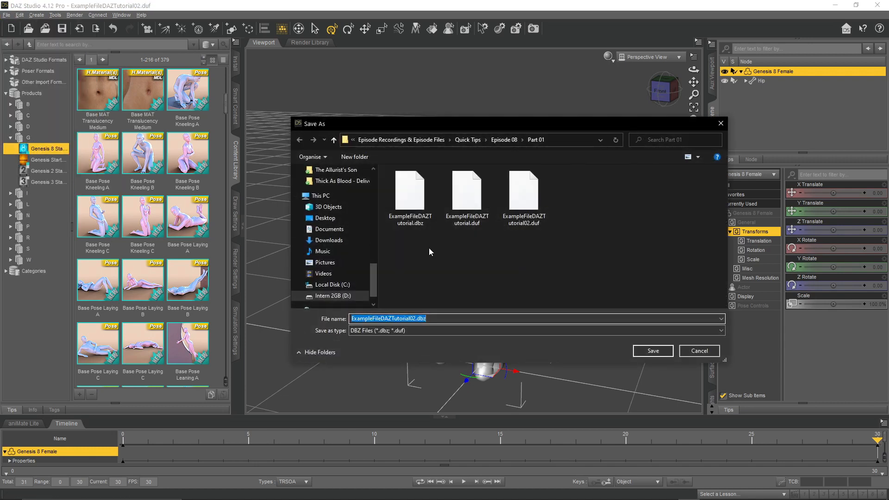
left_click(652, 350)
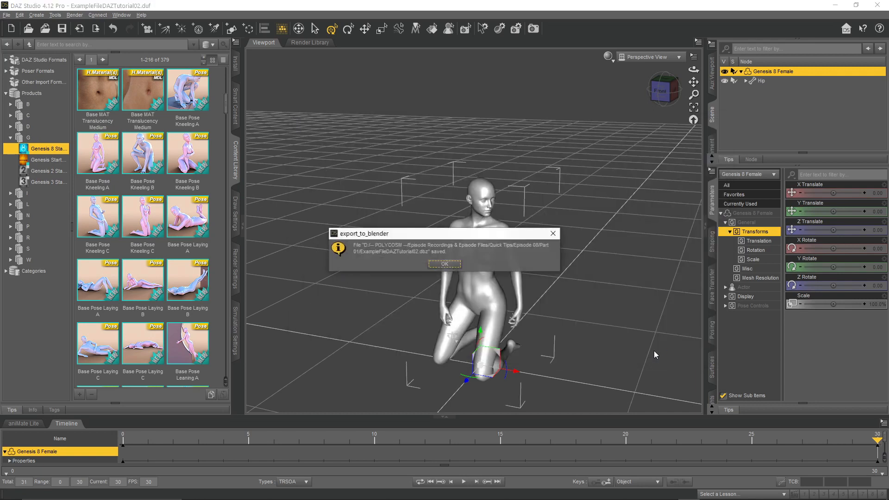
left_click(445, 264)
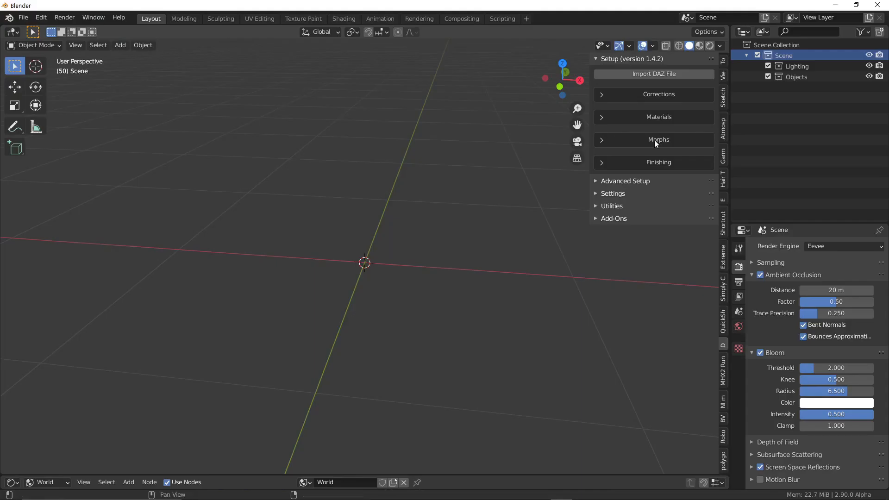
- Import ExampleFileDAZTutorial02.duf through the DAZ Setup panel's Import DAZ File
left_click(653, 74)
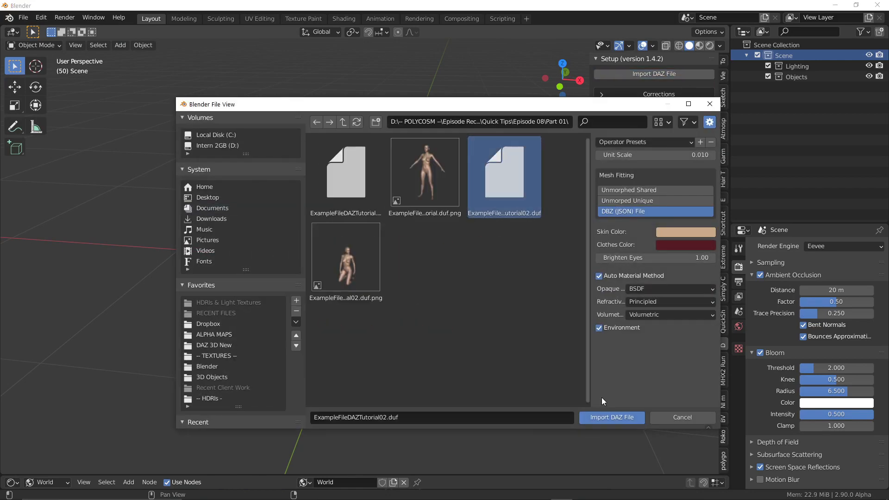
left_click(611, 418)
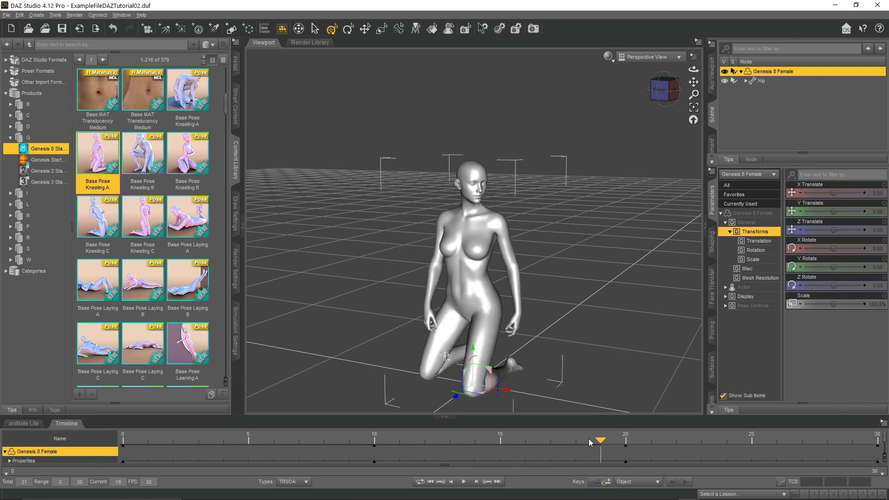
left_click_drag(599, 440, 374, 440)
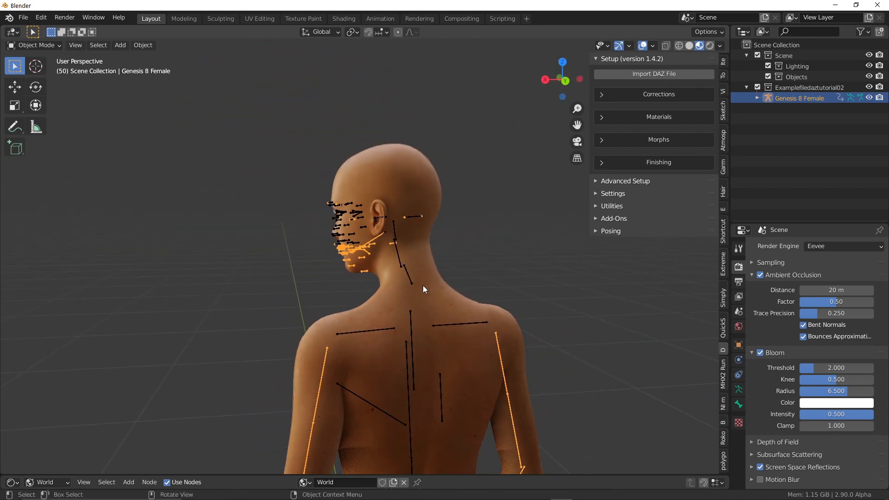
- Expand Genesis 8 Female in the Outliner, select its armature and show the interaction modes
left_click_drag(422, 289, 482, 249)
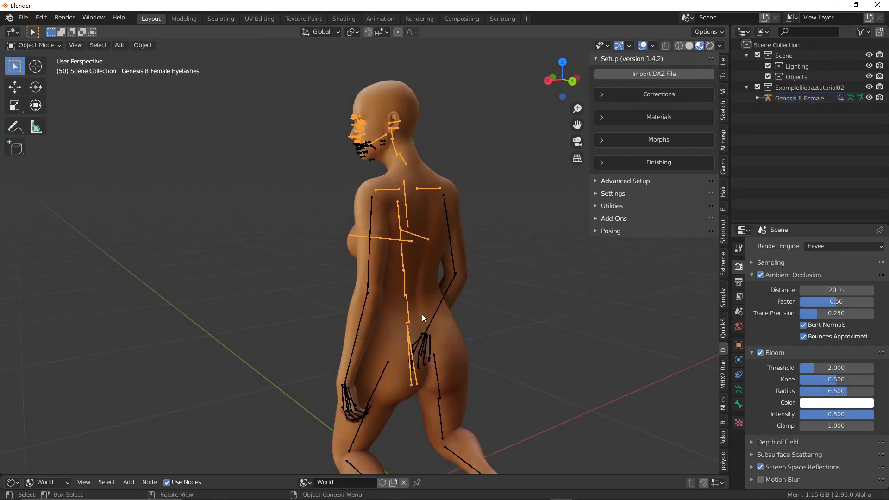
left_click(757, 97)
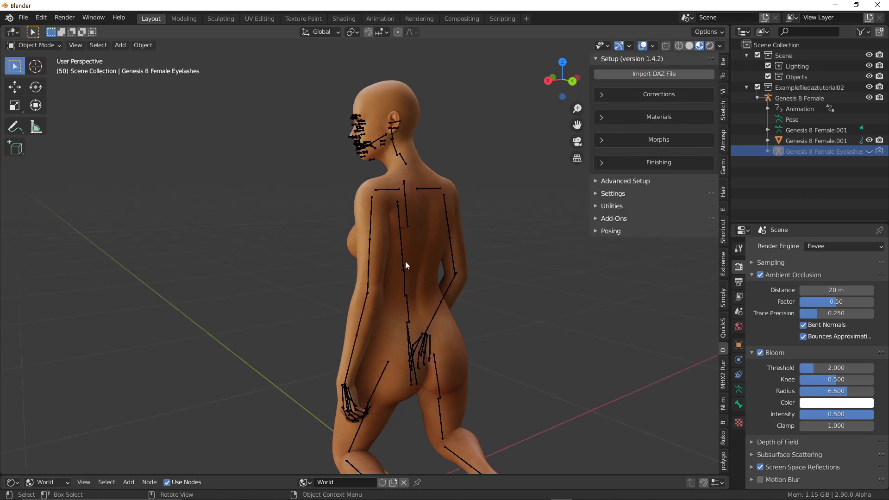
left_click(799, 98)
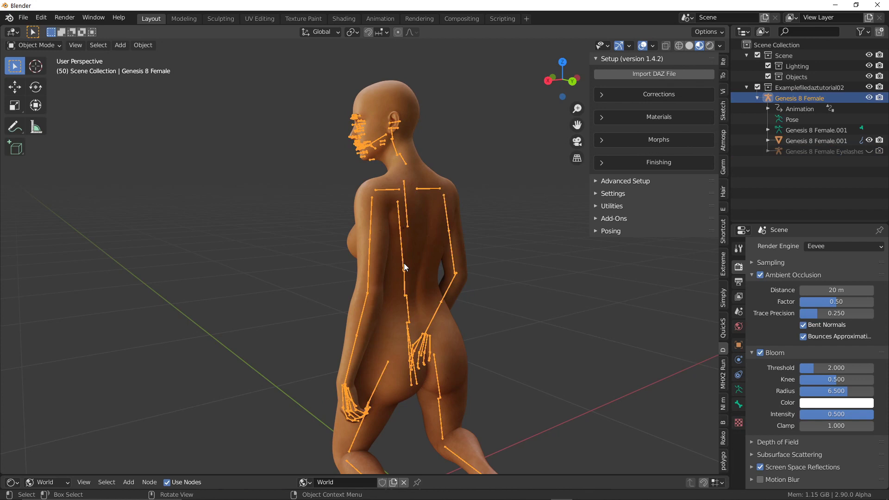
left_click(36, 44)
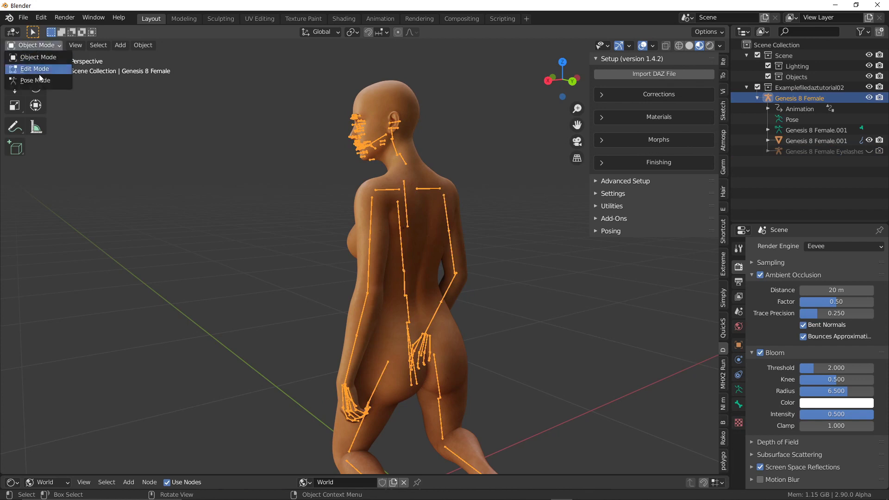
- Switch the Genesis 8 Female rig to Pose Mode, showing its kneeling skeleton and facial bones
left_click(35, 80)
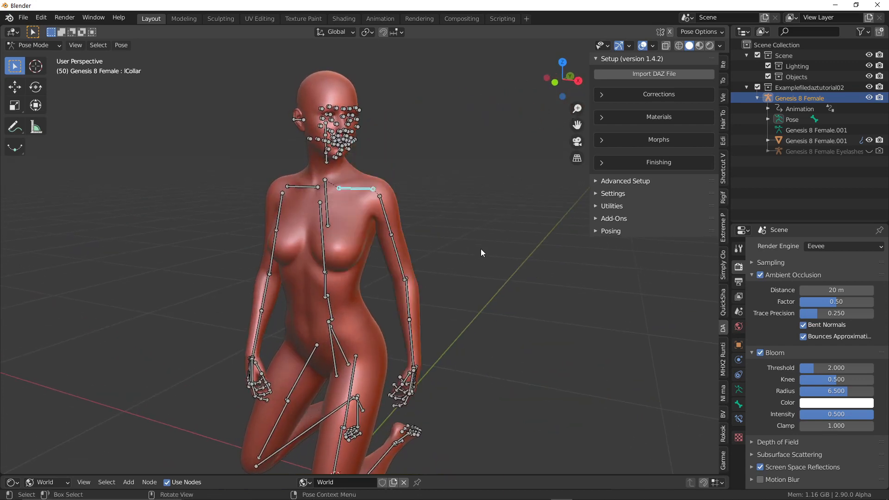
left_click(33, 44)
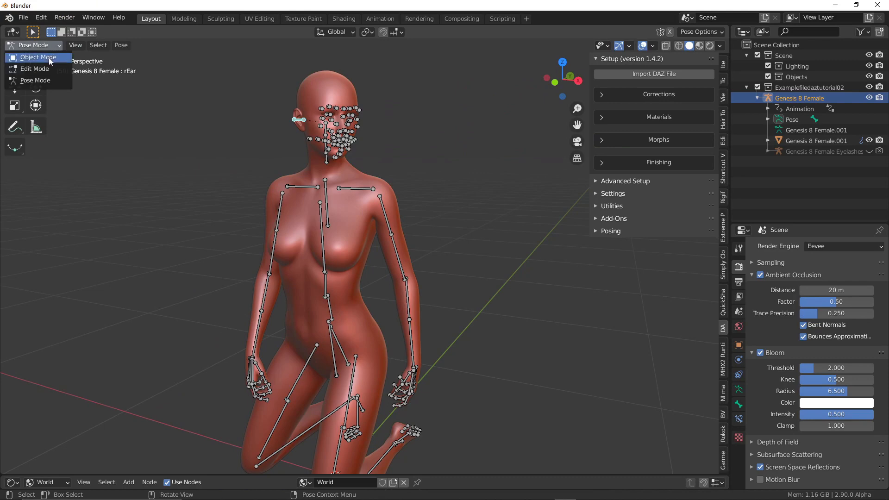
- Return to Object Mode and show the Genesis 8 Female.001 mesh's armature and subdivision modifiers
left_click(38, 56)
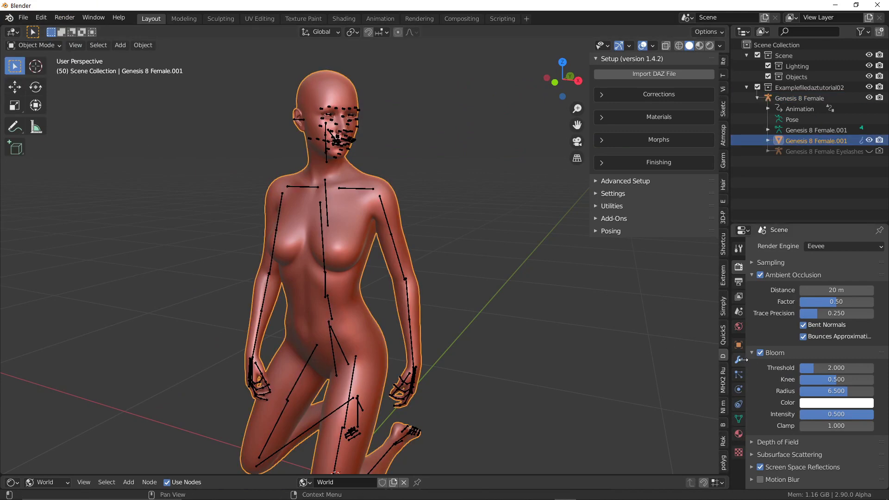
left_click(739, 361)
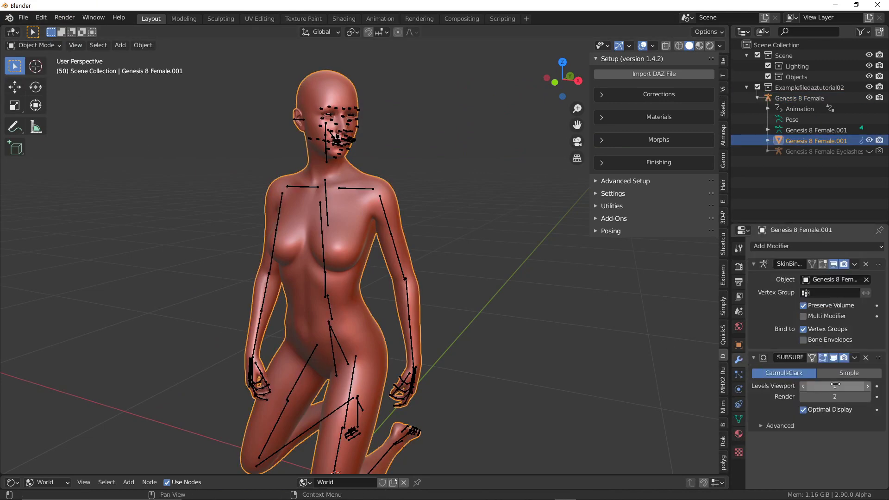
mouse_move(845, 357)
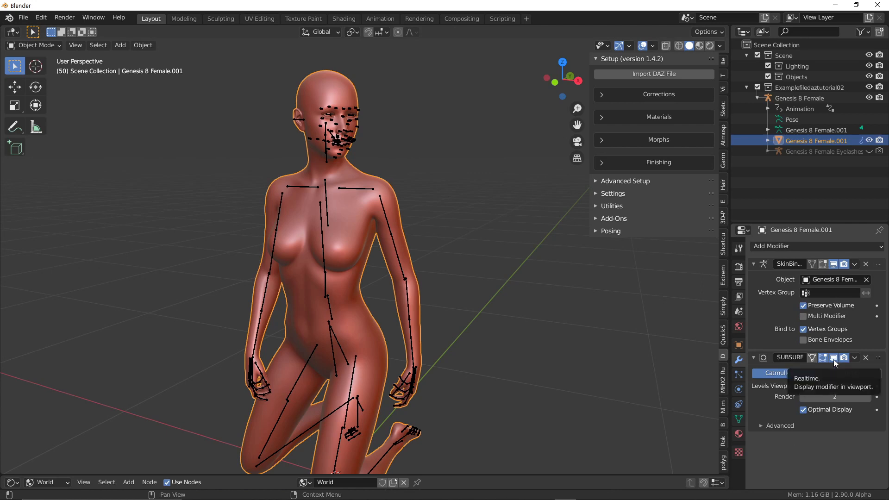
mouse_move(835, 361)
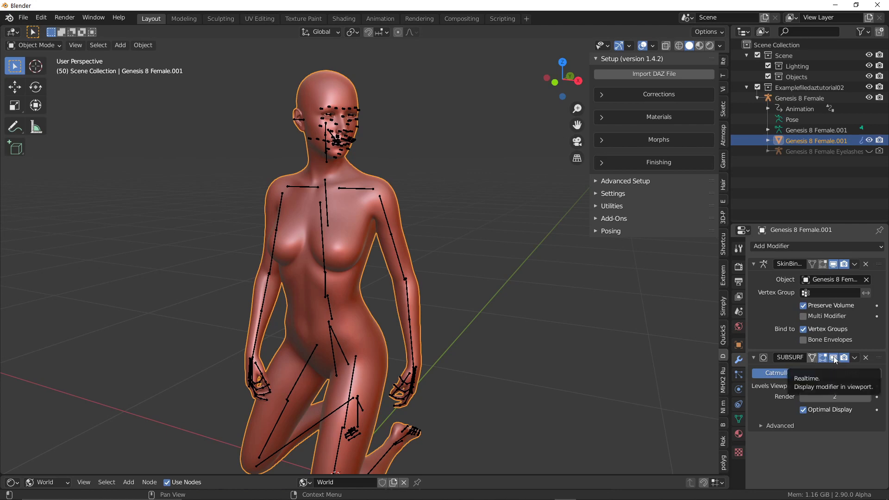
mouse_move(834, 363)
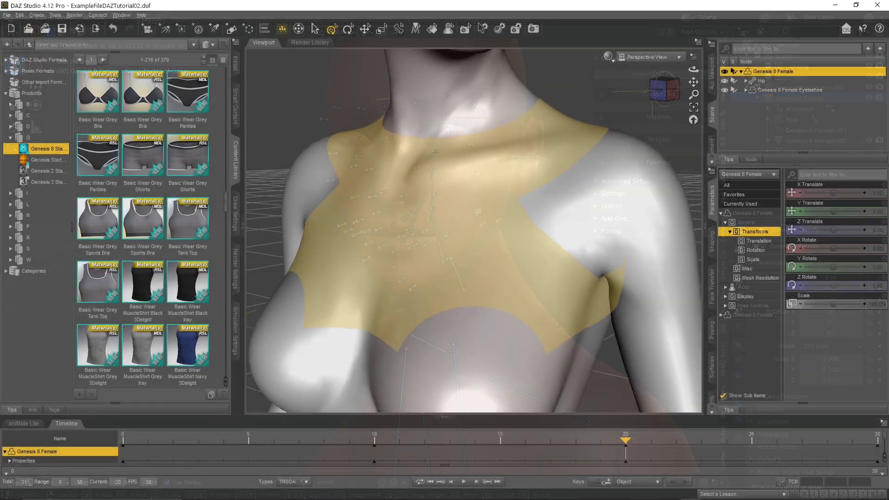
left_click(797, 145)
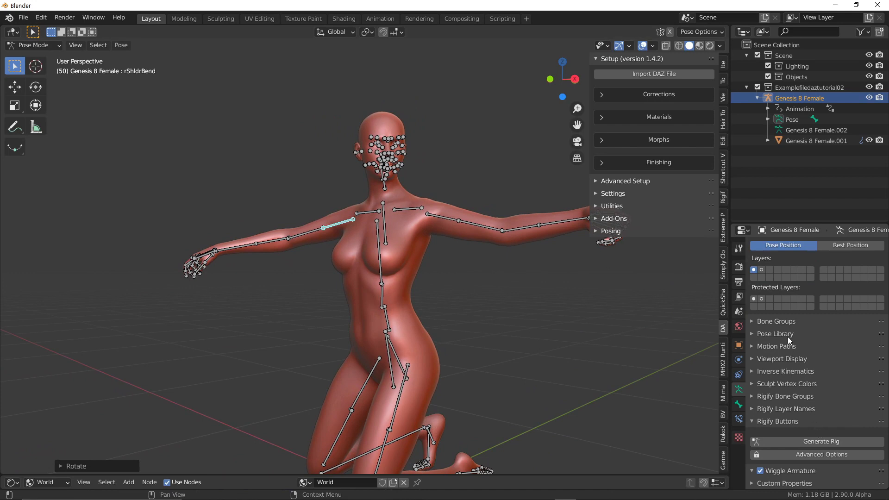
- Expand the Pose Library, apply Pose and Pose.001 to the figure, and toggle Rest Position
left_click(775, 333)
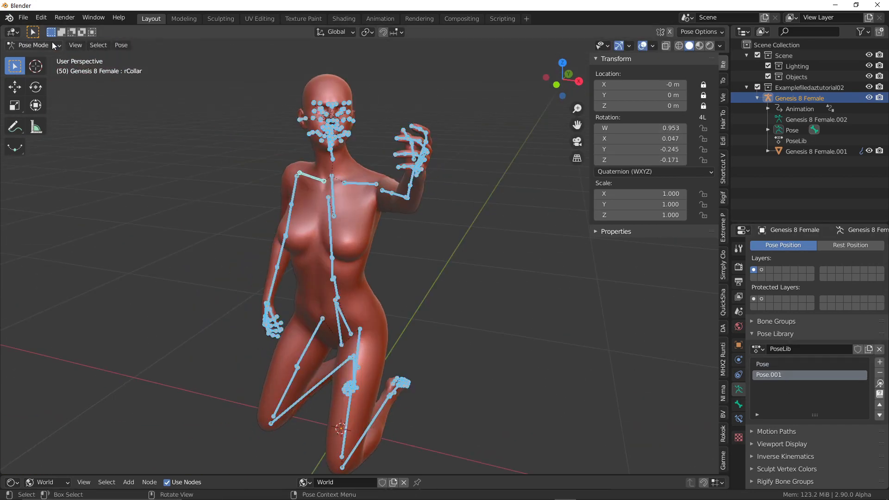
left_click(34, 45)
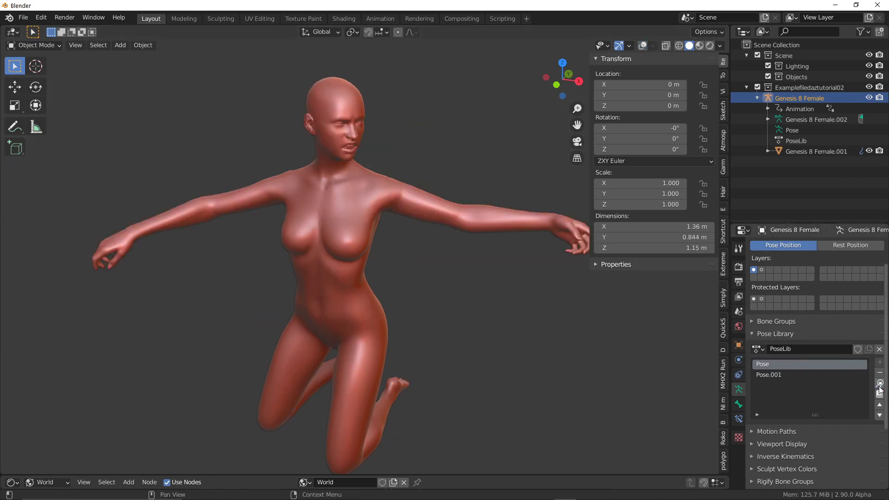
left_click(769, 375)
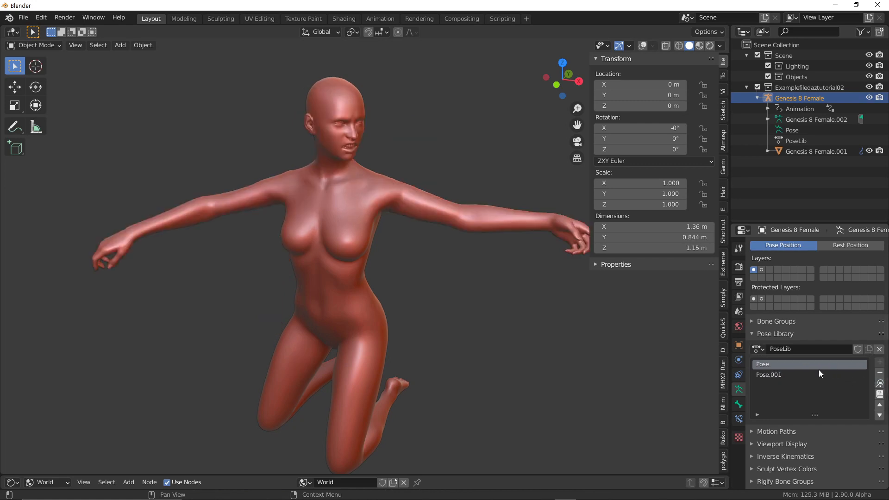
left_click(769, 375)
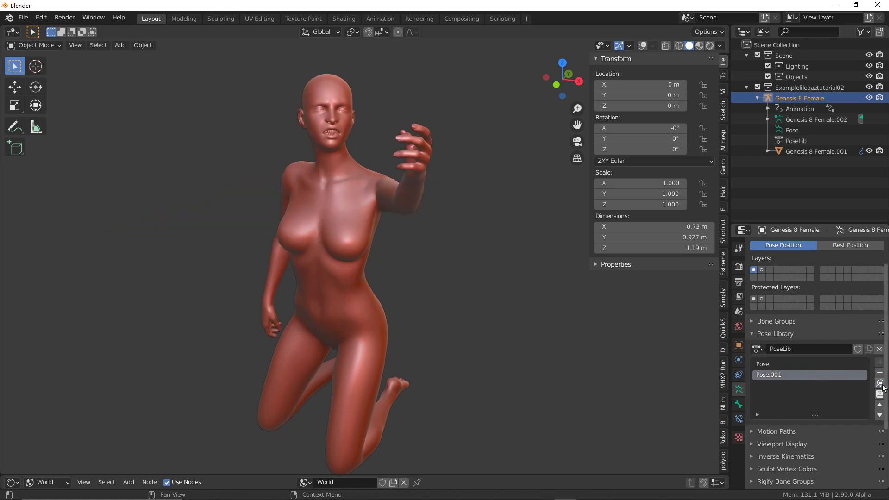
left_click(850, 244)
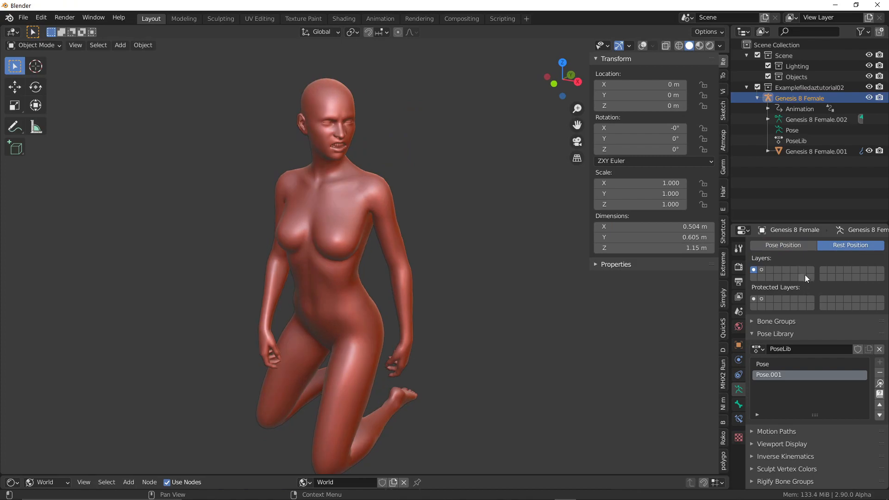
mouse_move(783, 244)
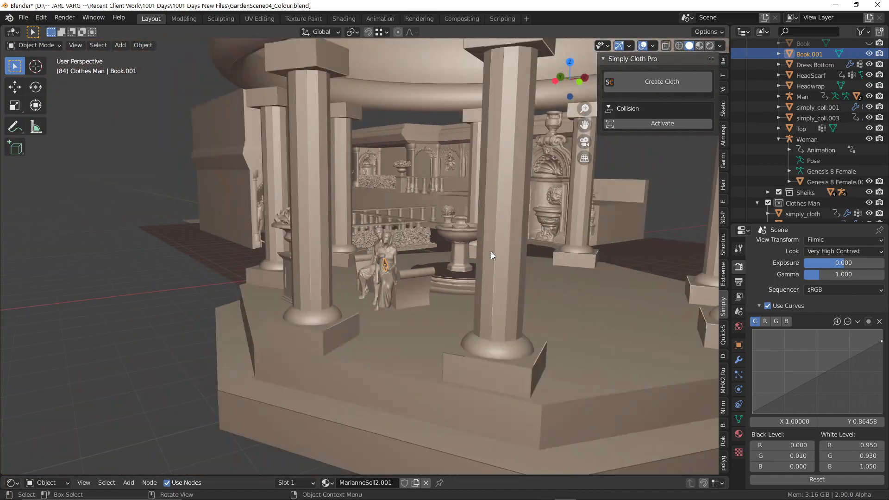
- Zoom in on the bench figures in GardenScene04_Colour.blend and rotate the Man armature's bone
left_click_drag(492, 256, 492, 258)
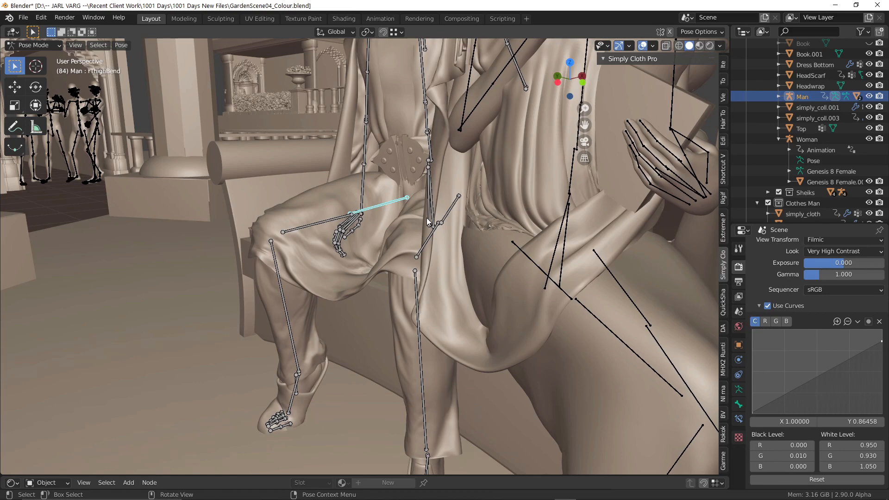
key("r")
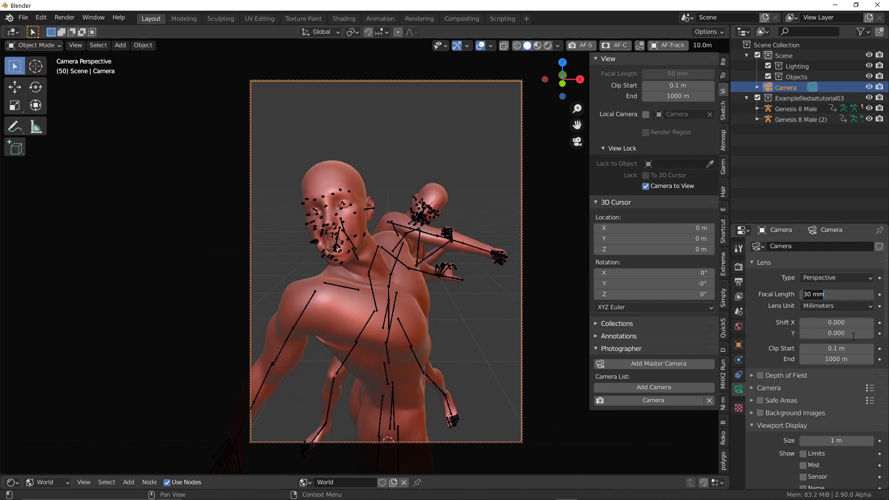
- Set the camera's Lens focal length to 20 mm so both Genesis 8 Male fighters fit
type("20")
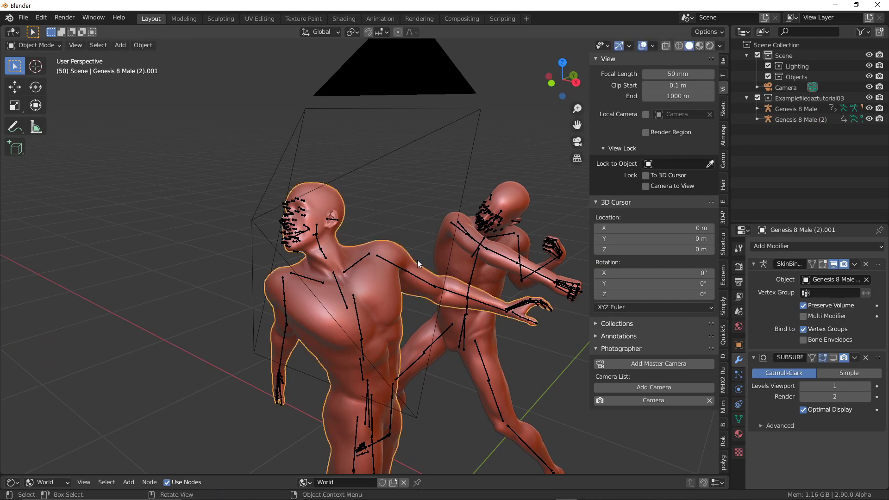
mouse_move(406, 280)
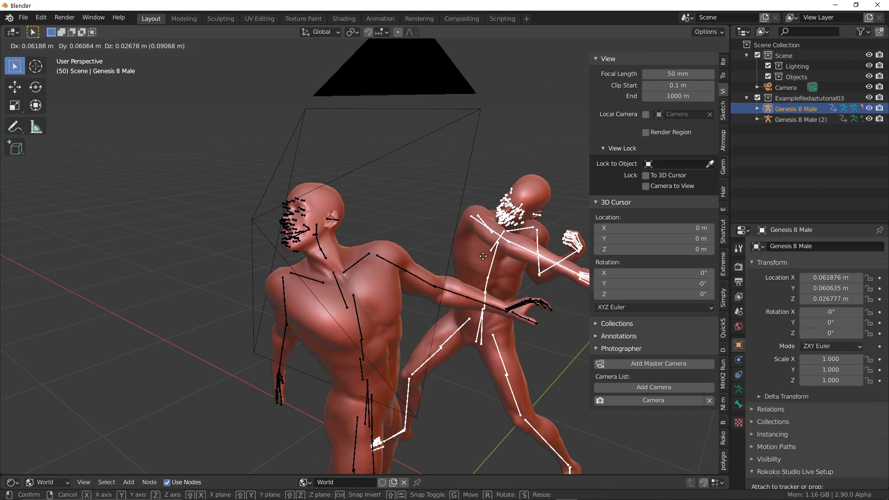
- Orbit around the two fighting figures and switch the sidebar to the DAZ Setup tools
left_click_drag(483, 255, 468, 271)
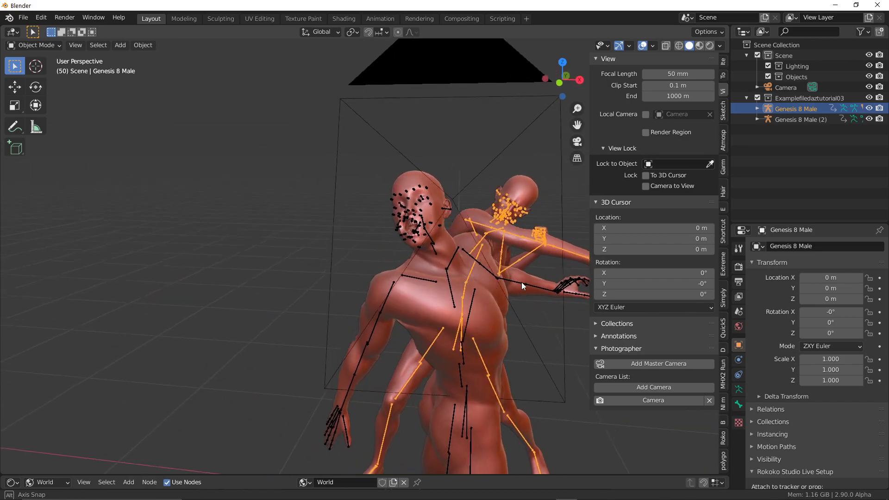
left_click_drag(521, 286, 465, 286)
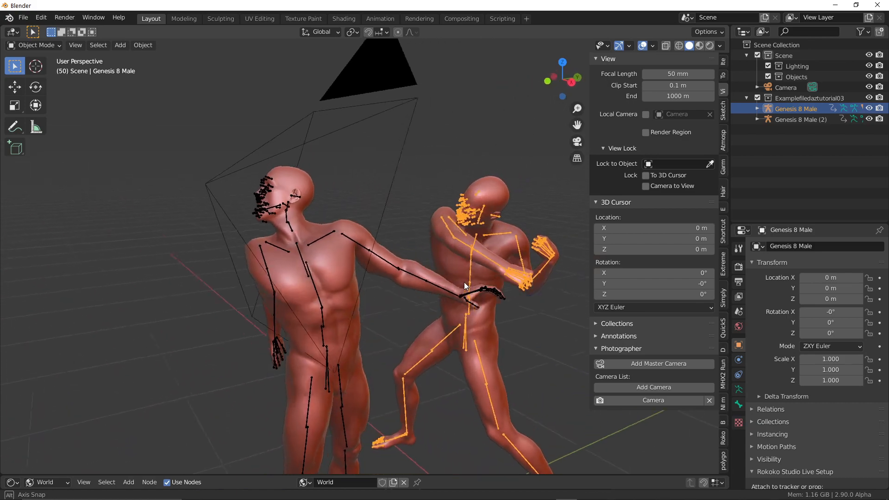
left_click_drag(465, 287, 343, 287)
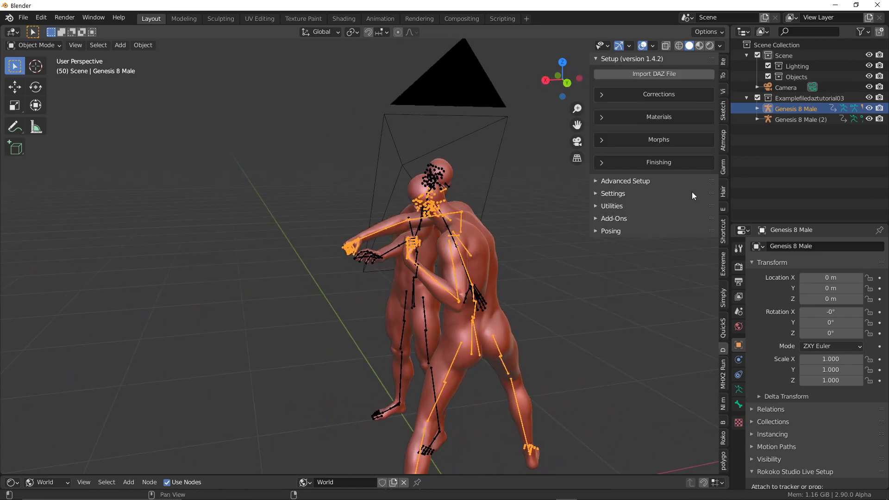
left_click(625, 181)
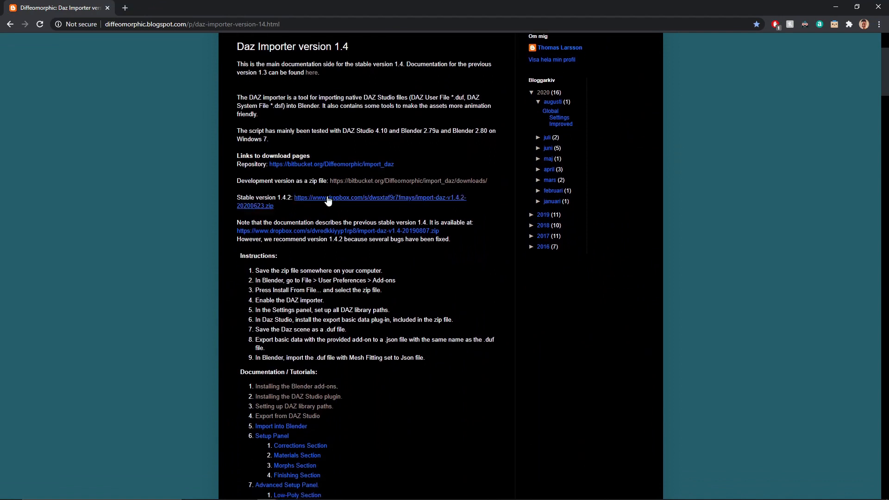
- Scroll down the Daz Importer 1.4 page to its download links and instructions
scroll("down", 3)
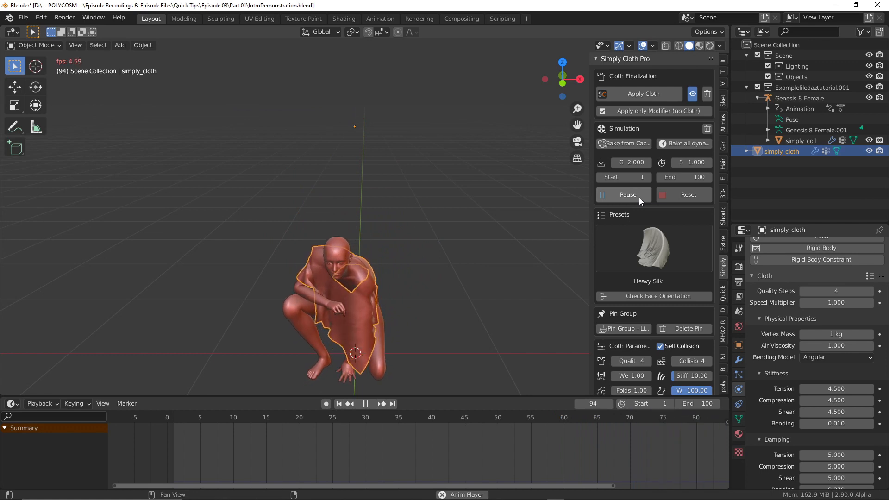
- Pause the Simply Cloth Pro simulation draping fabric over the crouching figure
left_click(623, 194)
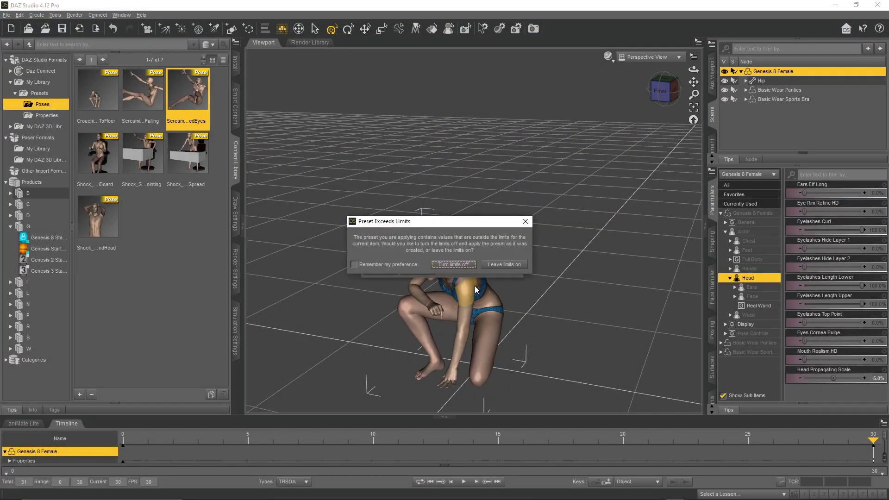
- Apply the Screaming Falling pose preset with joint limits turned off
left_click(142, 90)
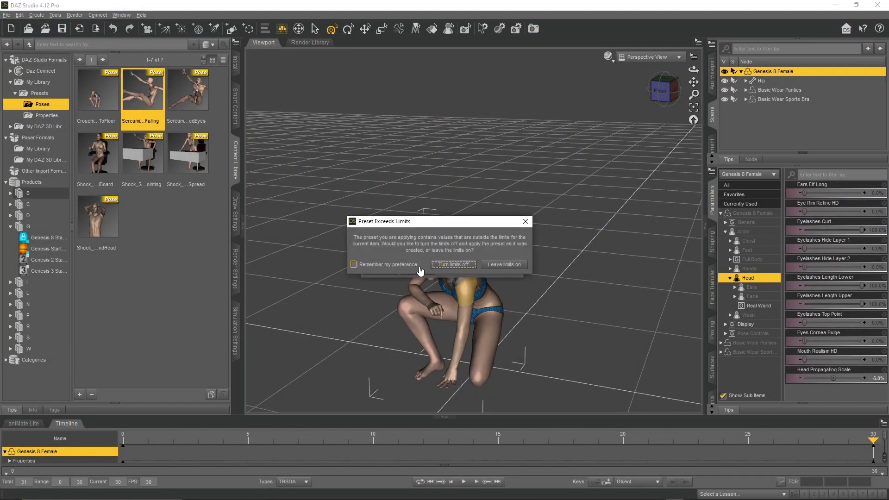
left_click(453, 264)
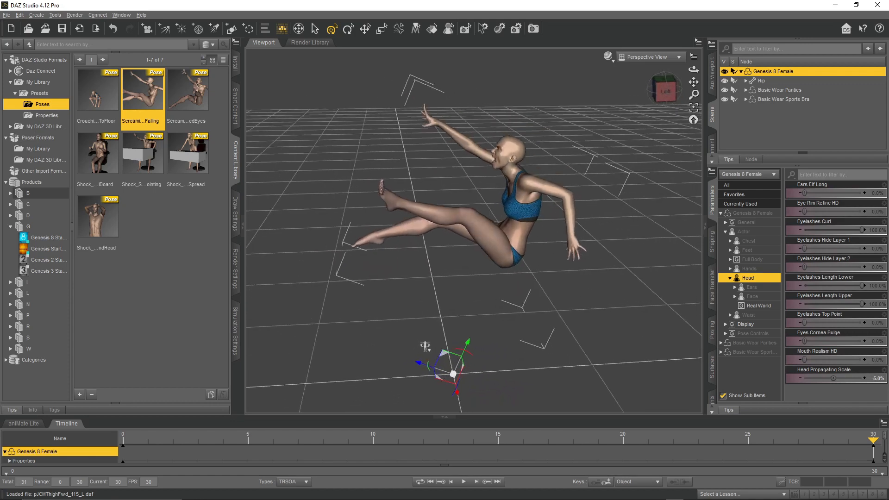